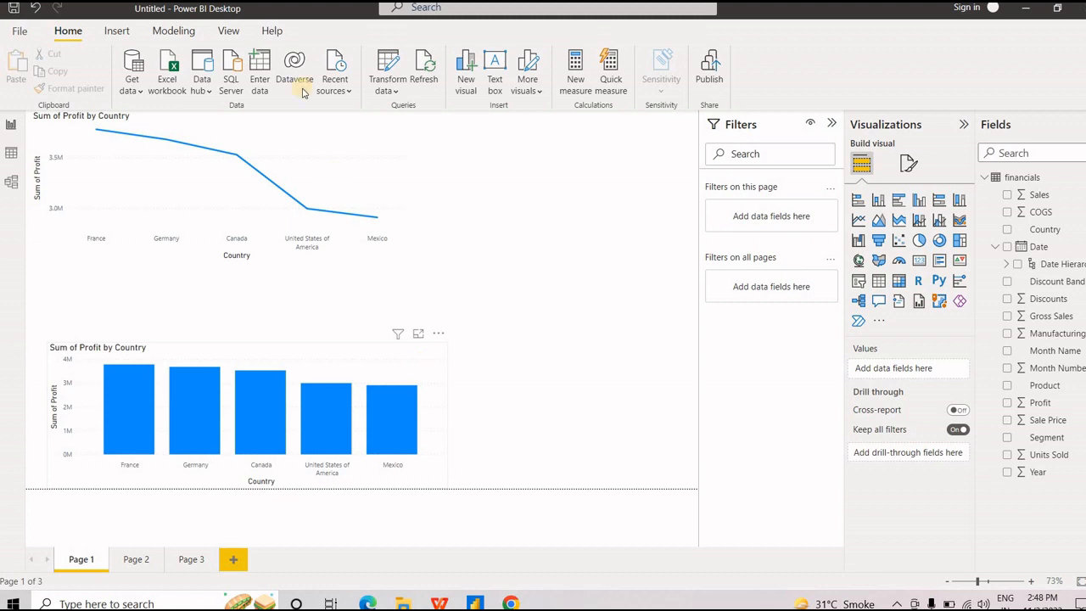
pyautogui.moveTo(211, 525)
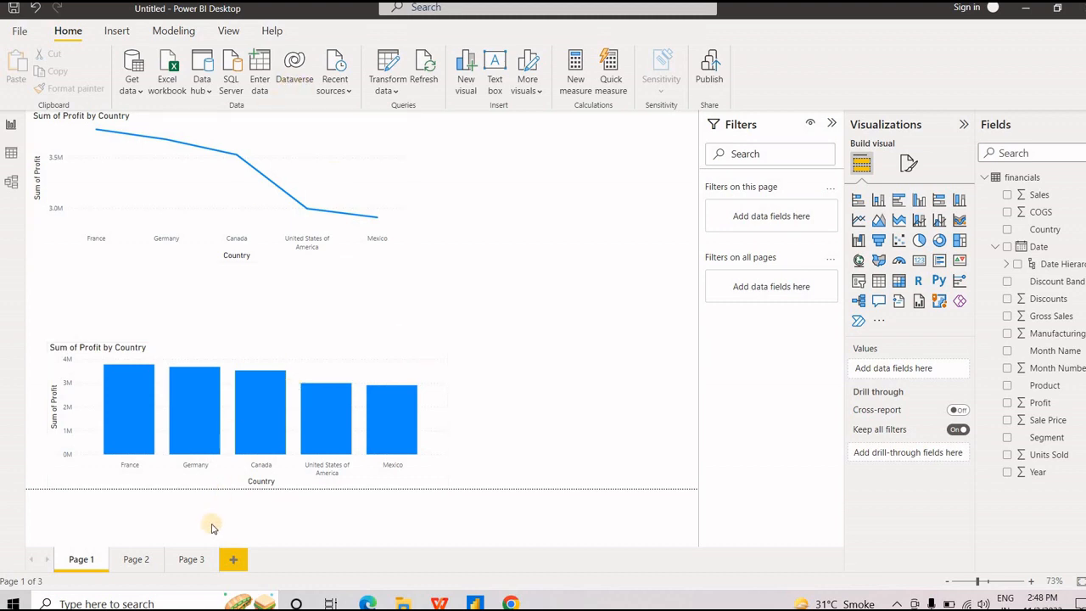
# Step: Cycle through Pages 3, 1 and 2 in turn, ending on the blank Page 3
pyautogui.click(192, 559)
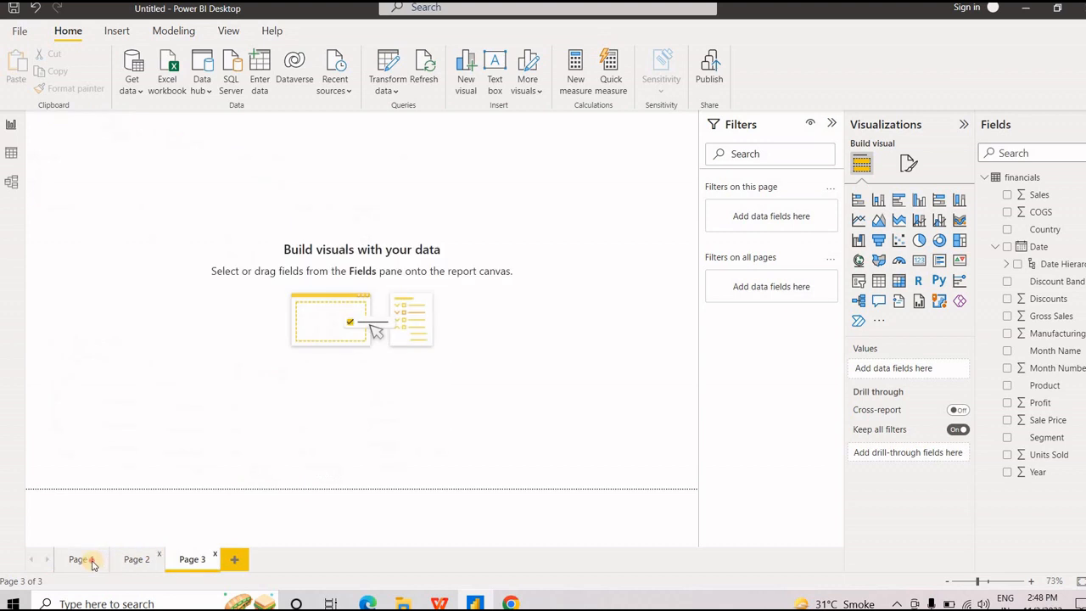
pyautogui.click(78, 559)
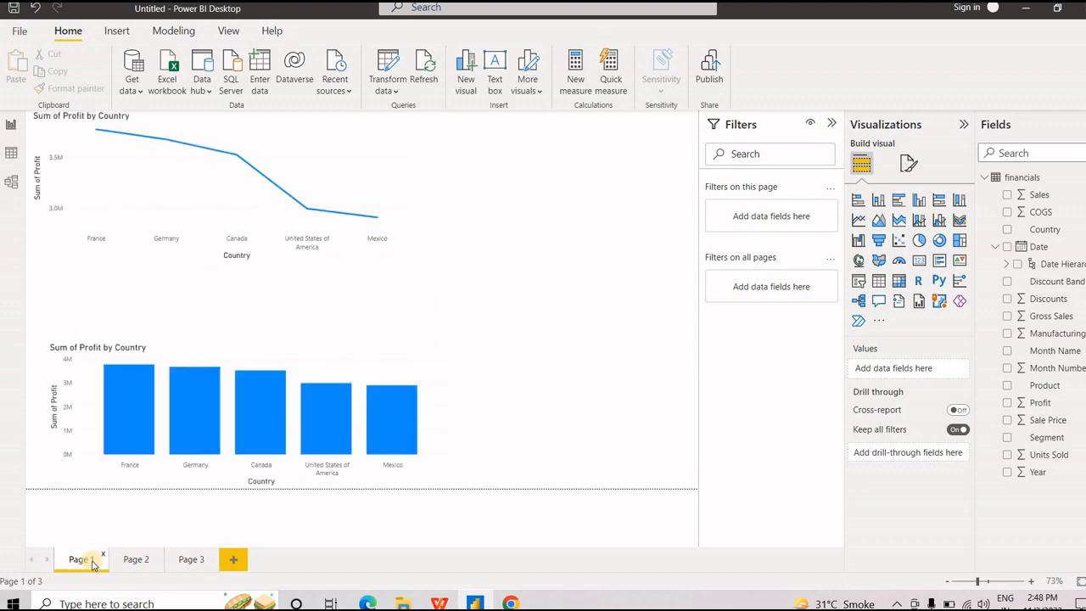
pyautogui.click(137, 559)
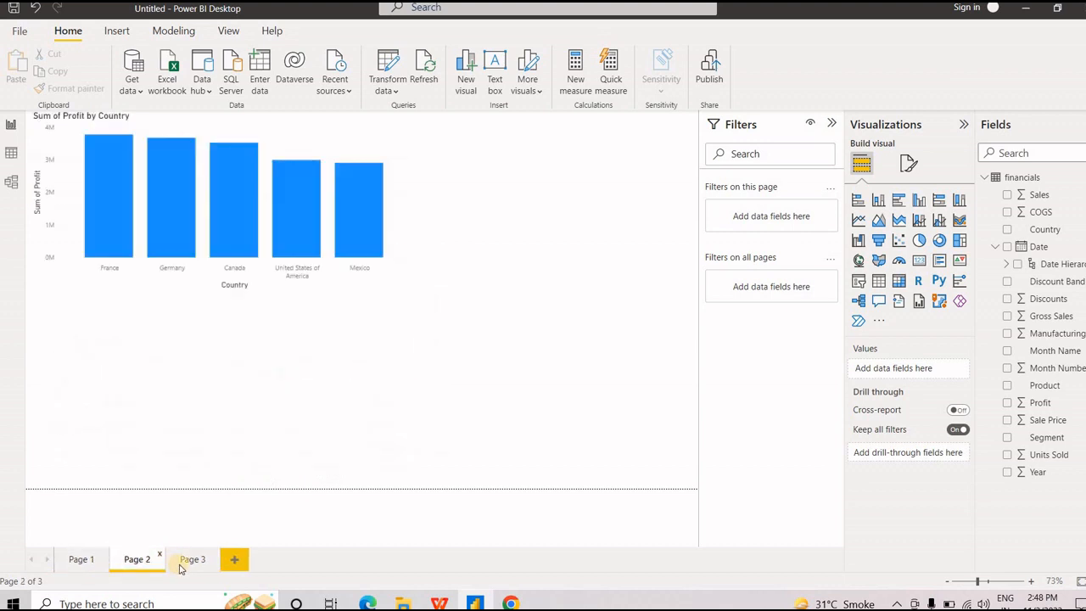
pyautogui.click(192, 560)
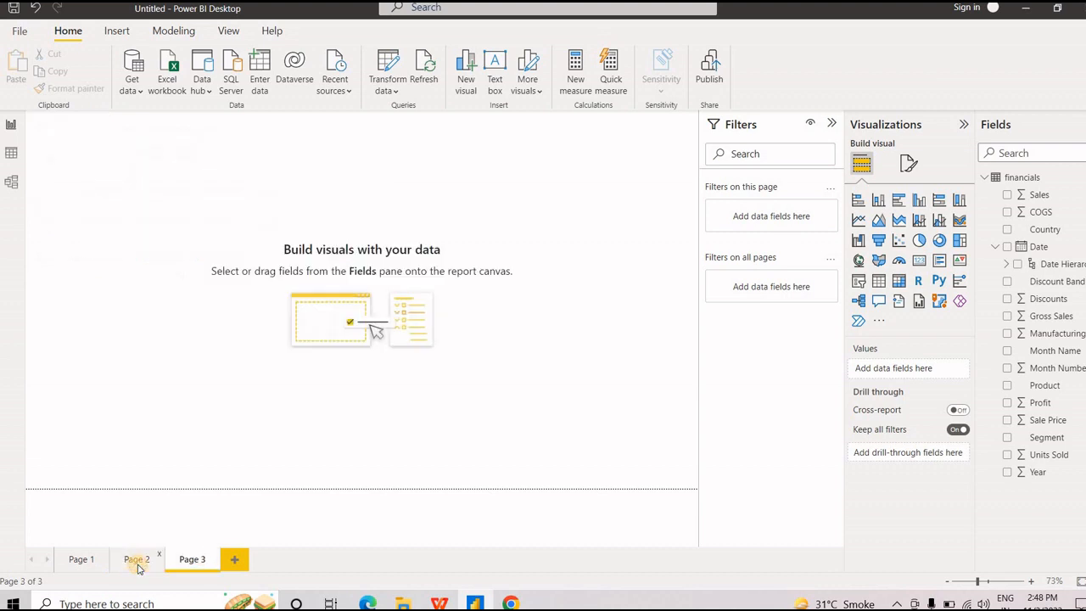
# Step: Switch to Page 2 and its Sum of Profit by Country column chart
pyautogui.click(136, 559)
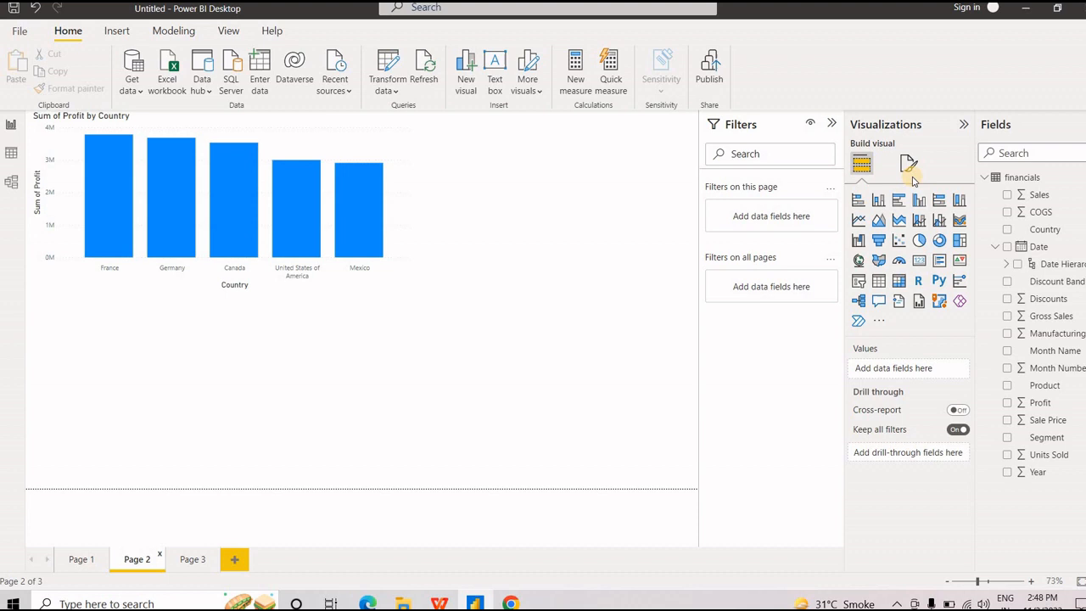
pyautogui.moveTo(745, 204)
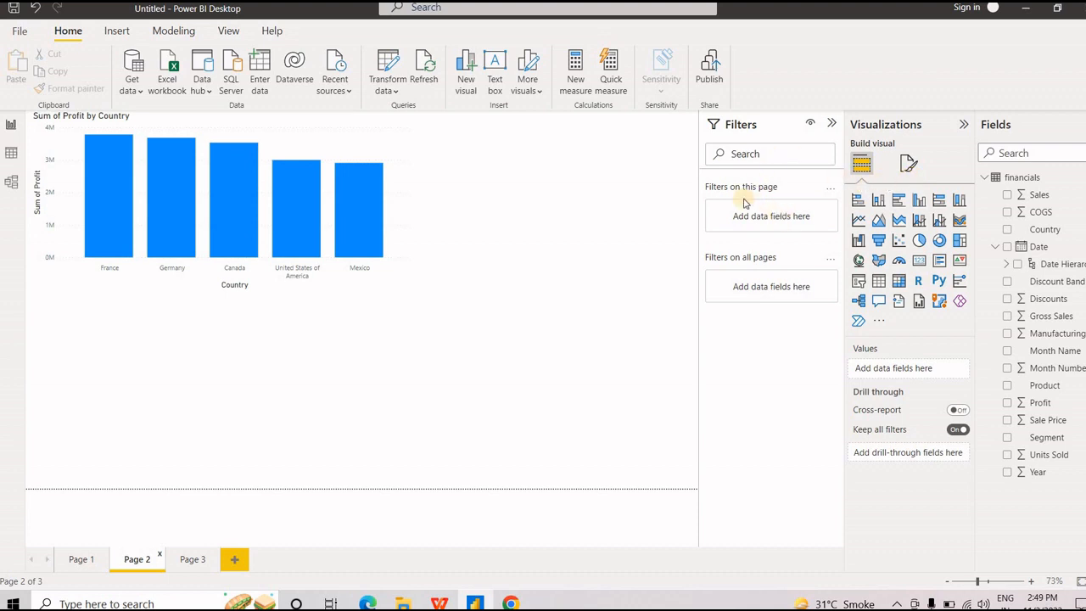
pyautogui.moveTo(759, 263)
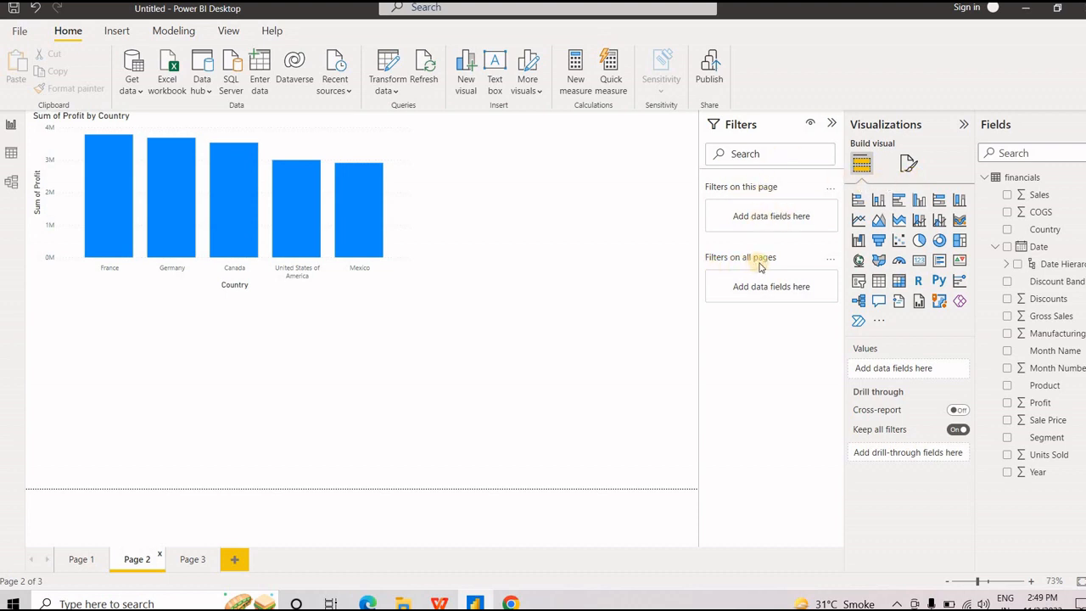
pyautogui.moveTo(761, 265)
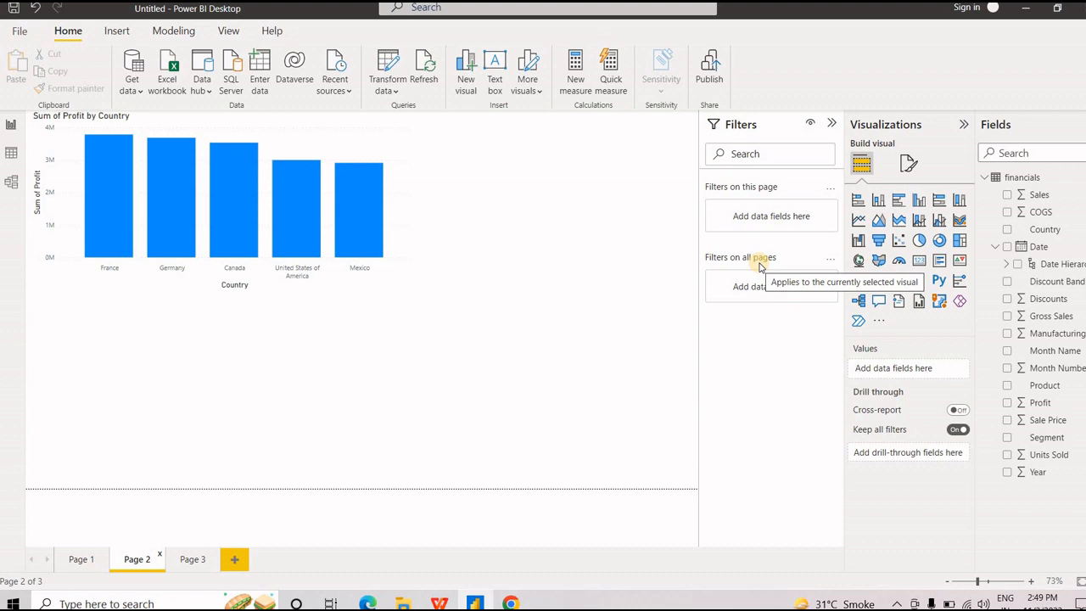
pyautogui.moveTo(836, 213)
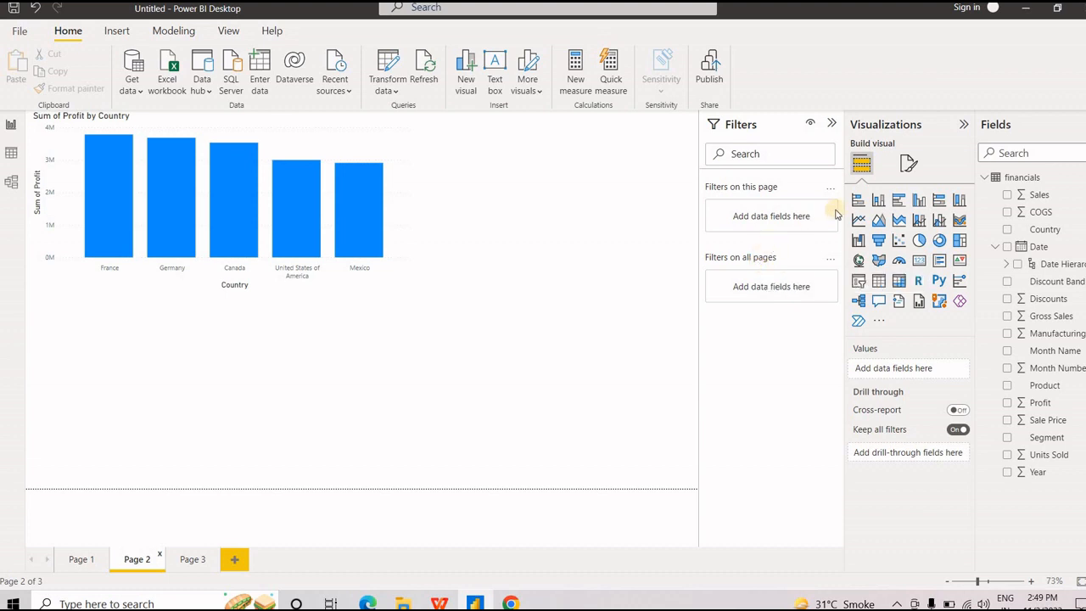
pyautogui.moveTo(284, 241)
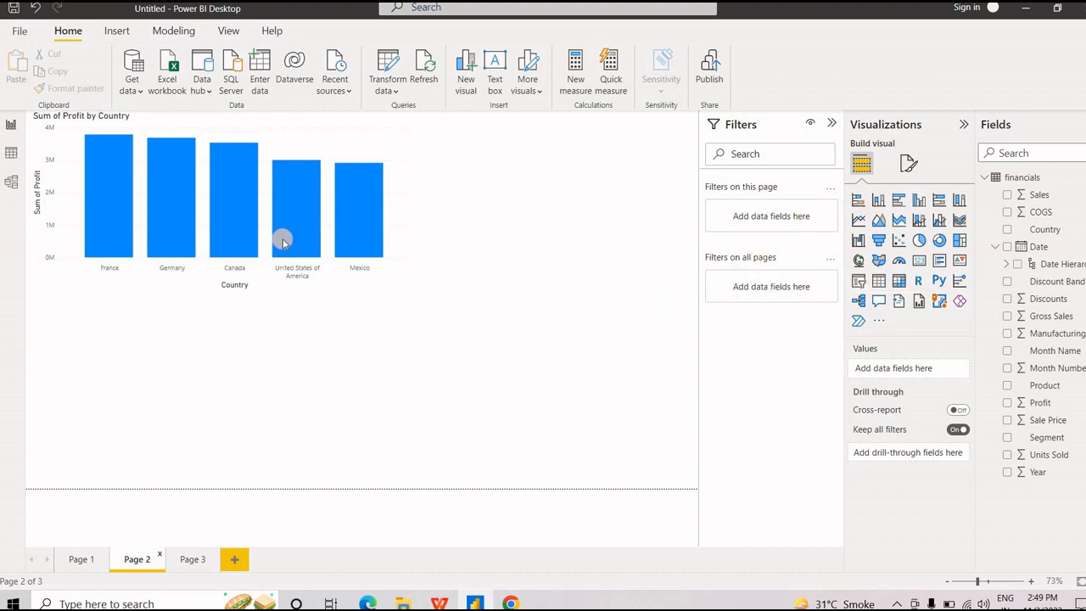
pyautogui.moveTo(359, 212)
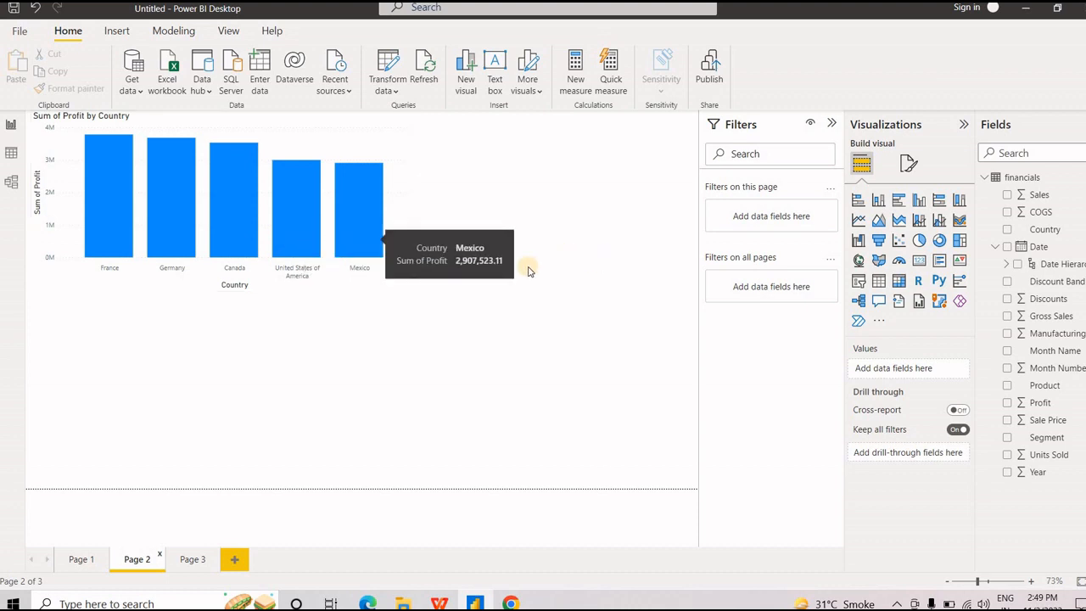
pyautogui.moveTo(731, 286)
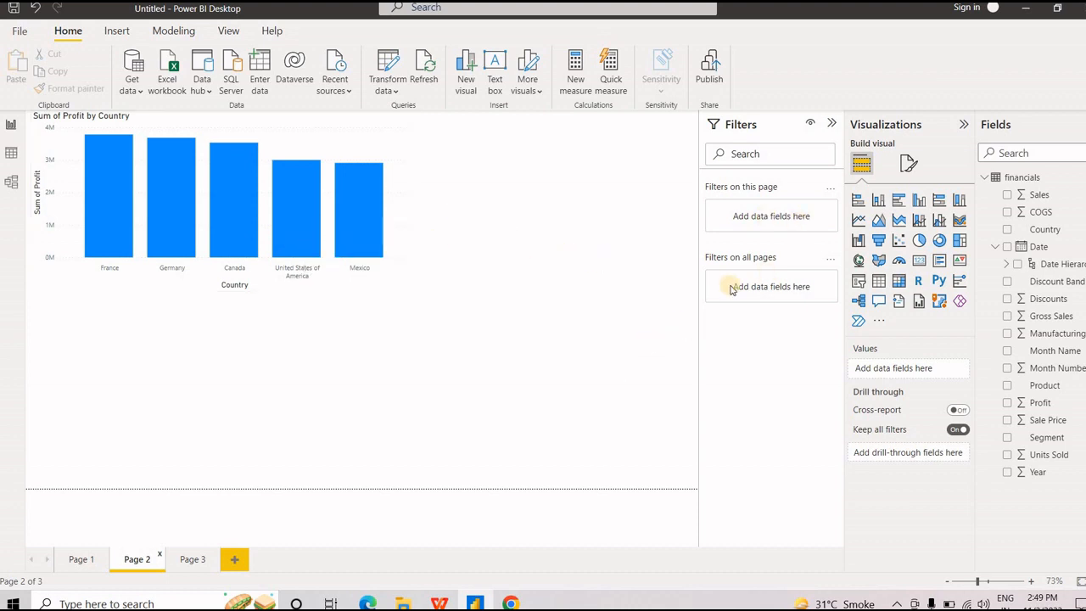
# Step: Add a duplicate column chart of Profit by Country beneath the original chart
pyautogui.click(878, 201)
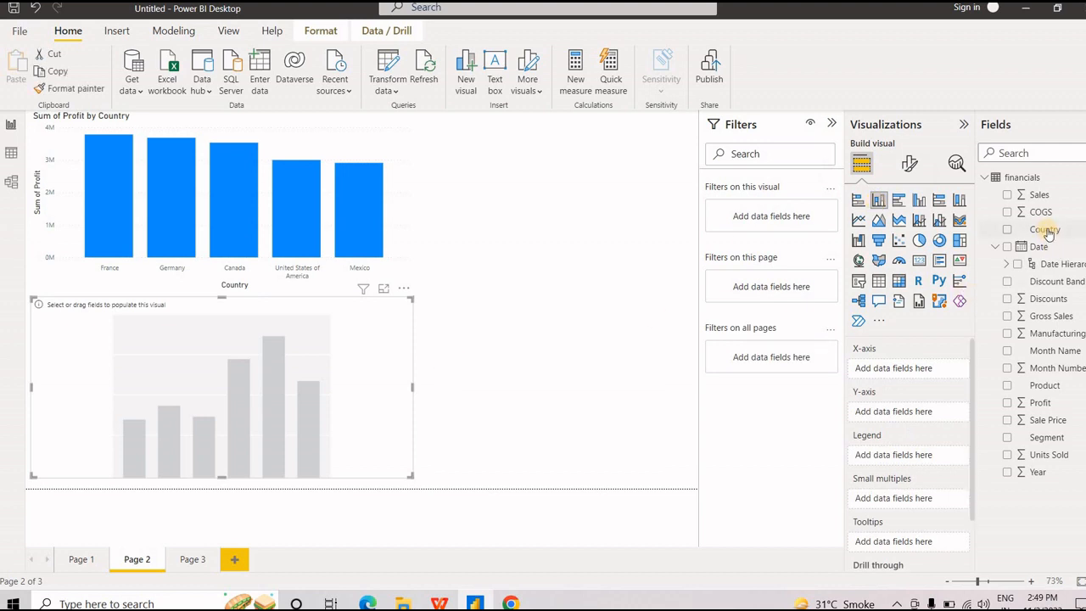
pyautogui.moveTo(1045, 229); pyautogui.dragTo(798, 215)
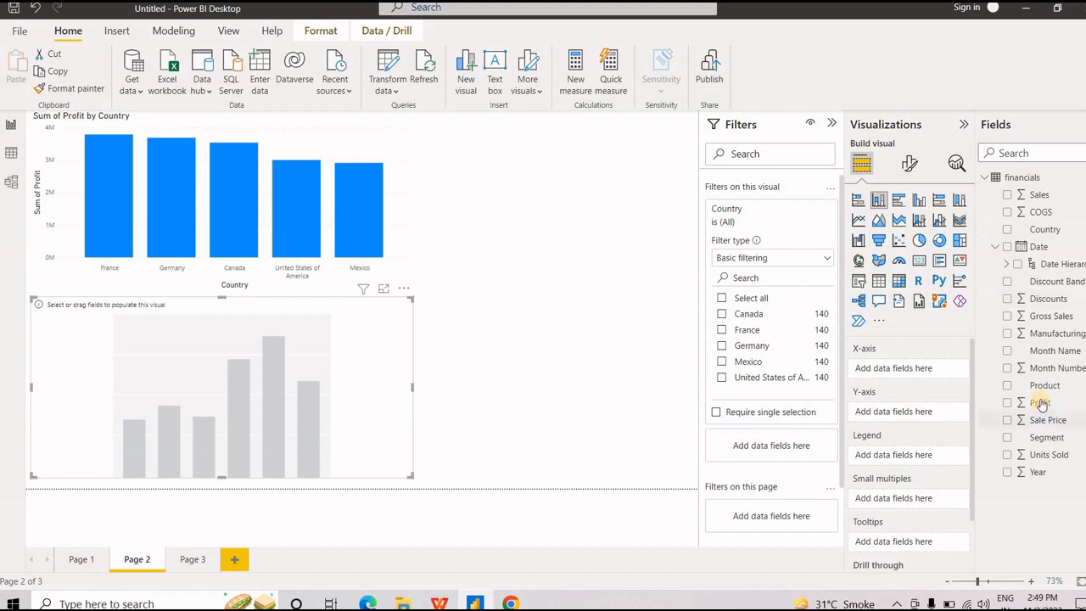
pyautogui.click(1040, 403)
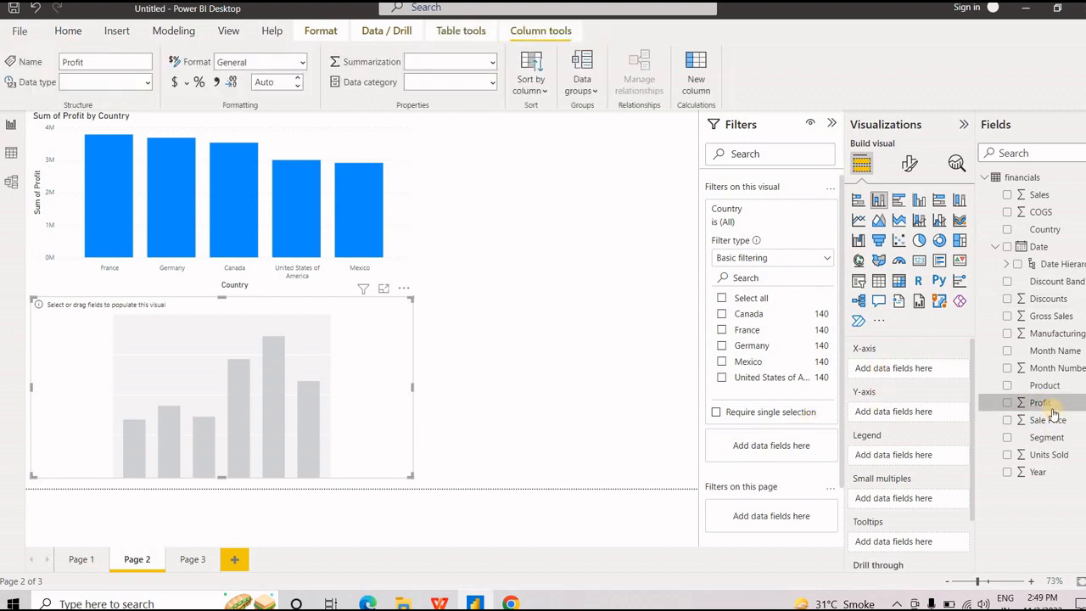
pyautogui.moveTo(1039, 403); pyautogui.dragTo(798, 445)
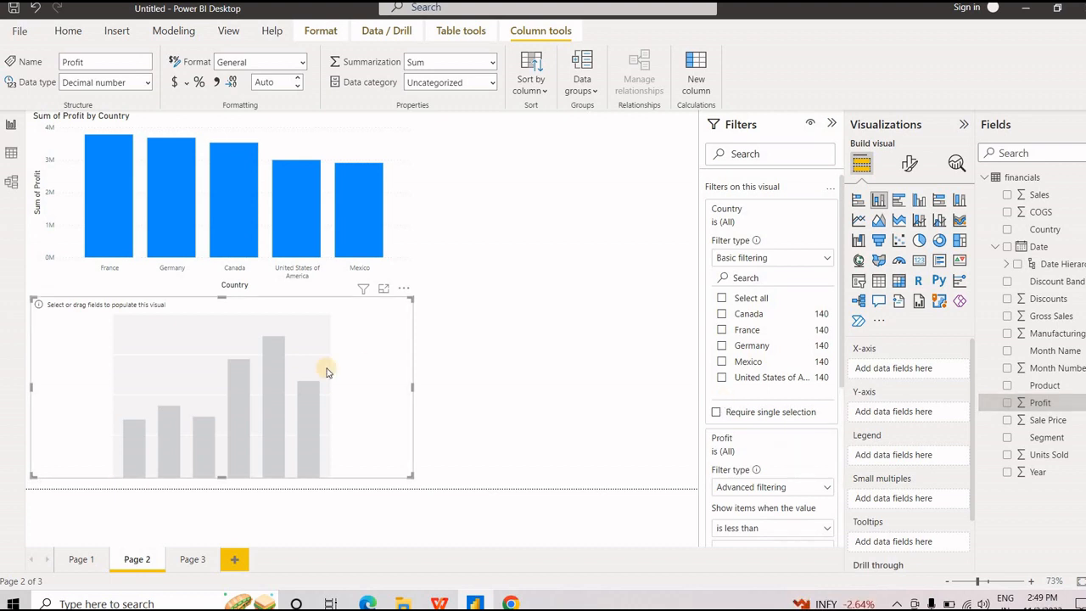
pyautogui.moveTo(298, 404)
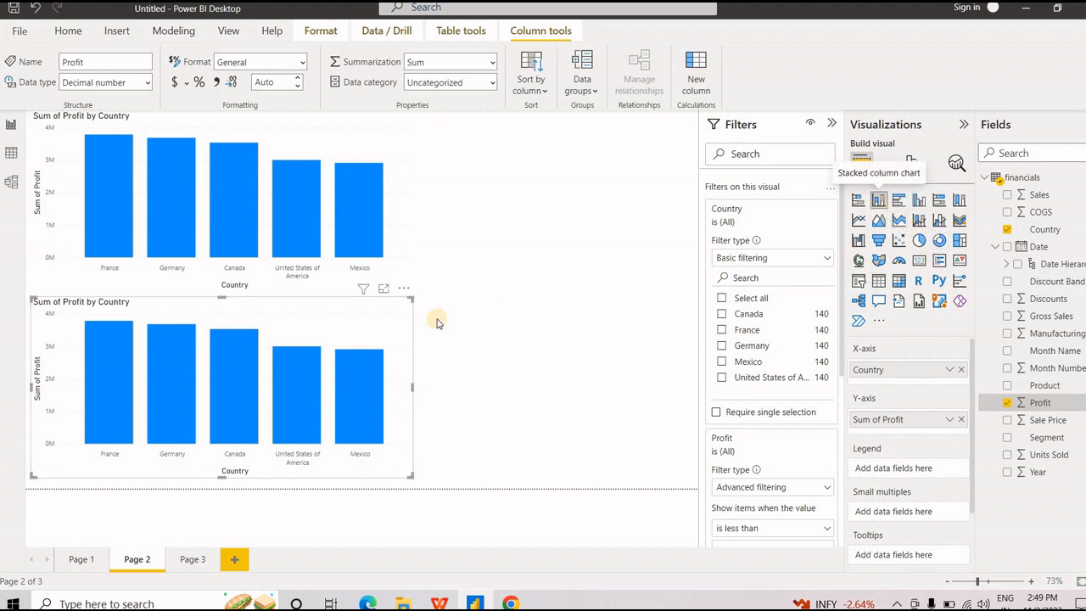
pyautogui.click(403, 289)
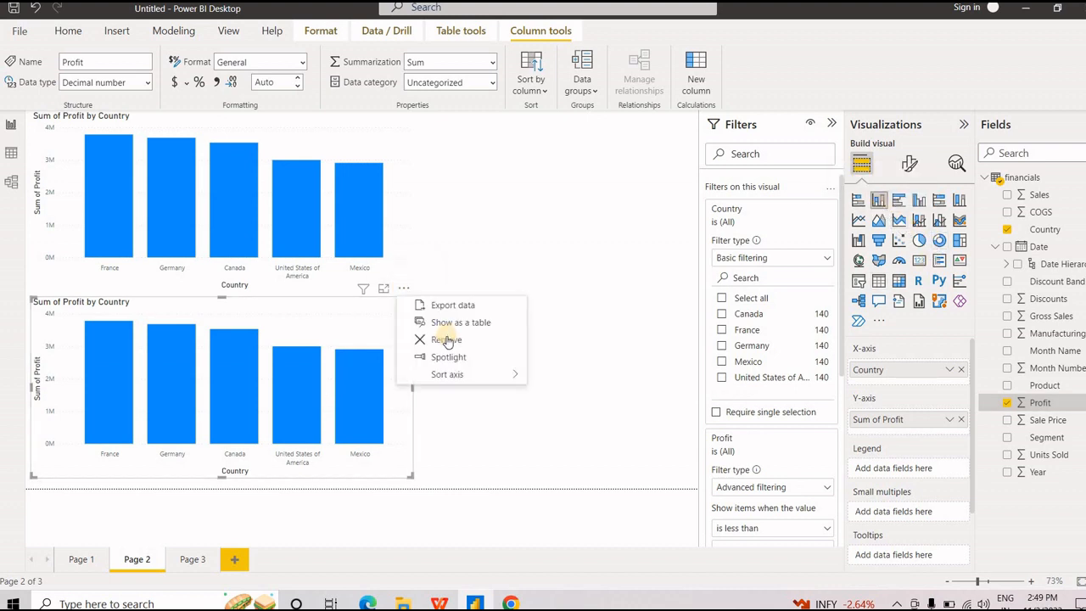
# Step: Remove the duplicate column chart from Page 2
pyautogui.click(444, 339)
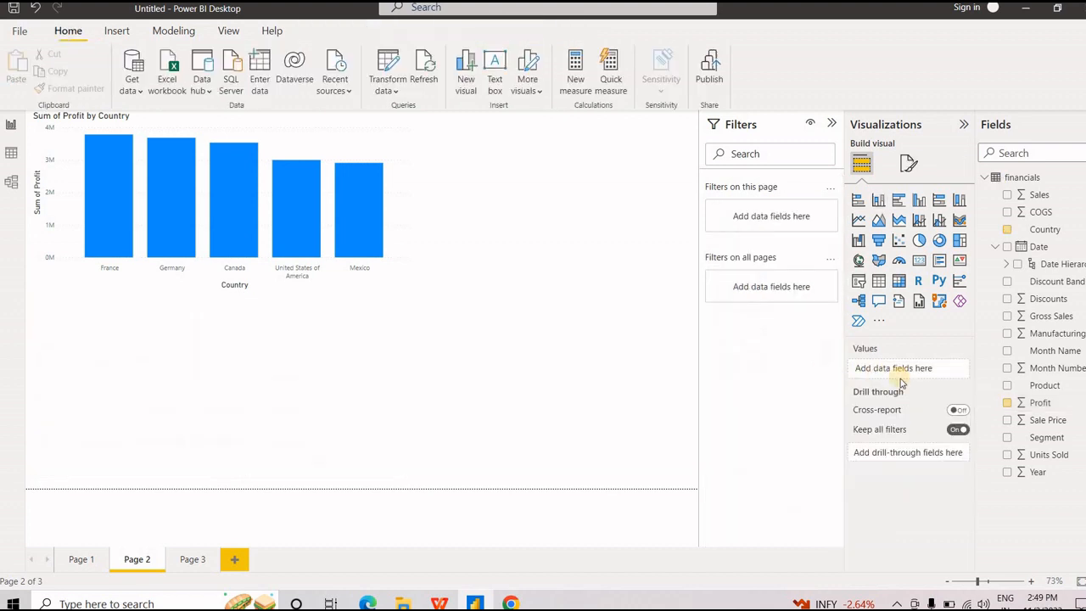
pyautogui.moveTo(893, 367)
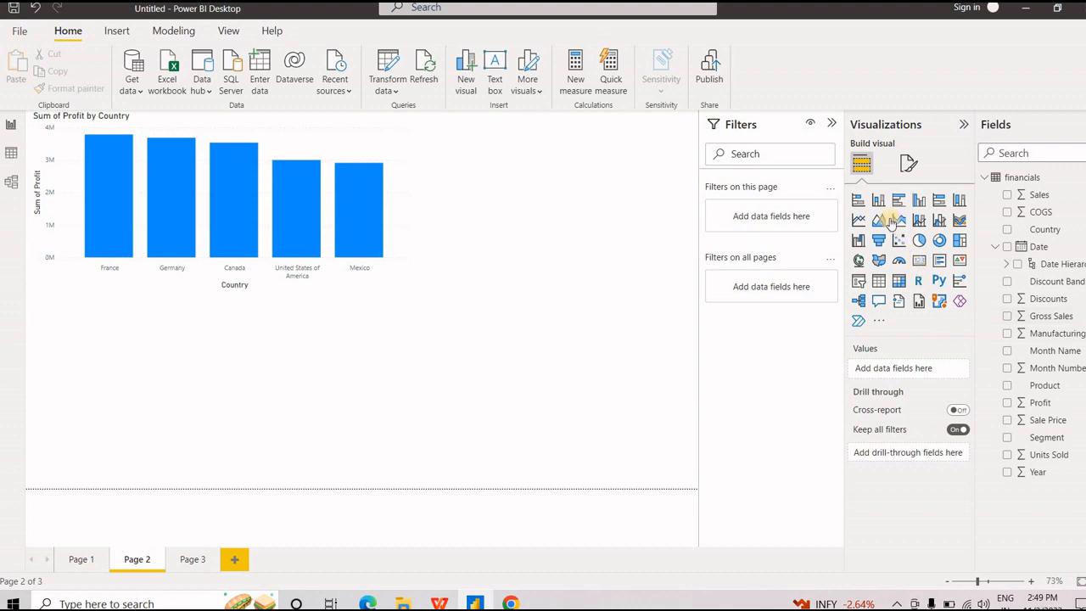
pyautogui.moveTo(380, 351)
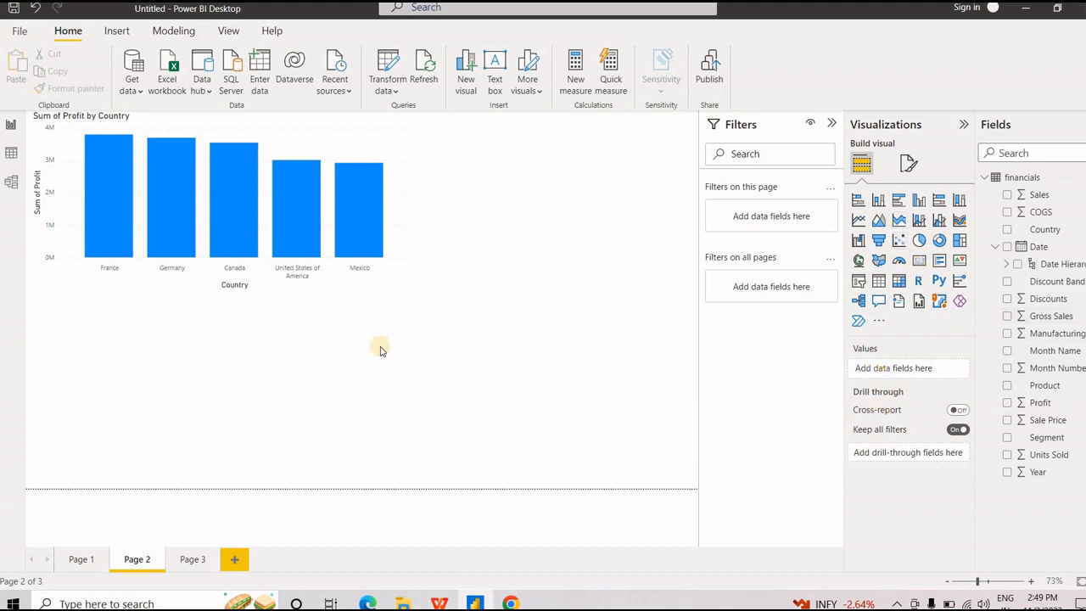
pyautogui.moveTo(93, 513)
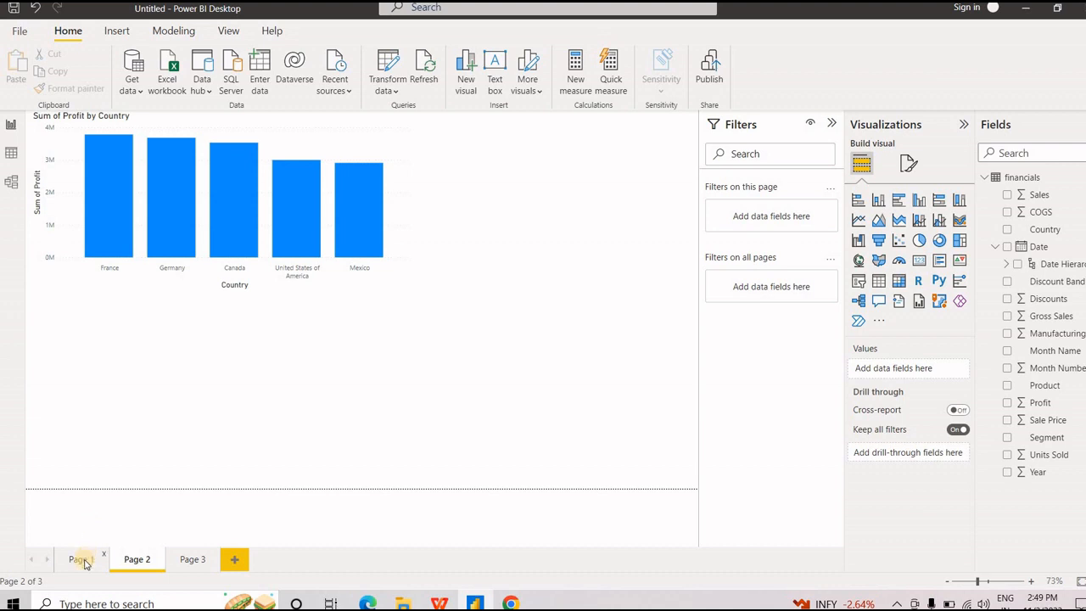
# Step: Return to Page 1 with its profit line and column charts
pyautogui.click(80, 559)
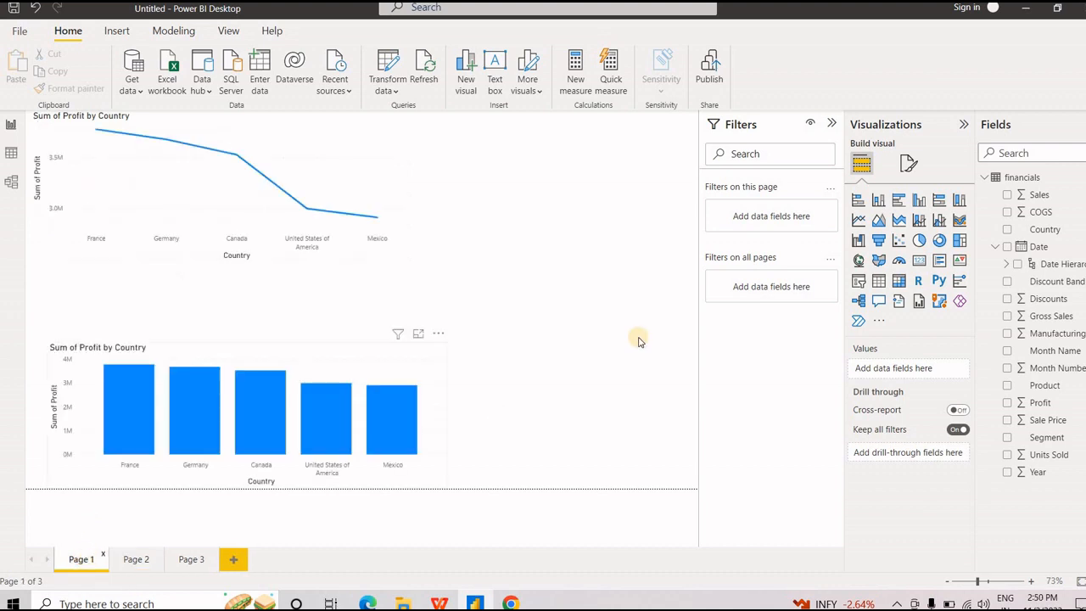
pyautogui.moveTo(680, 295)
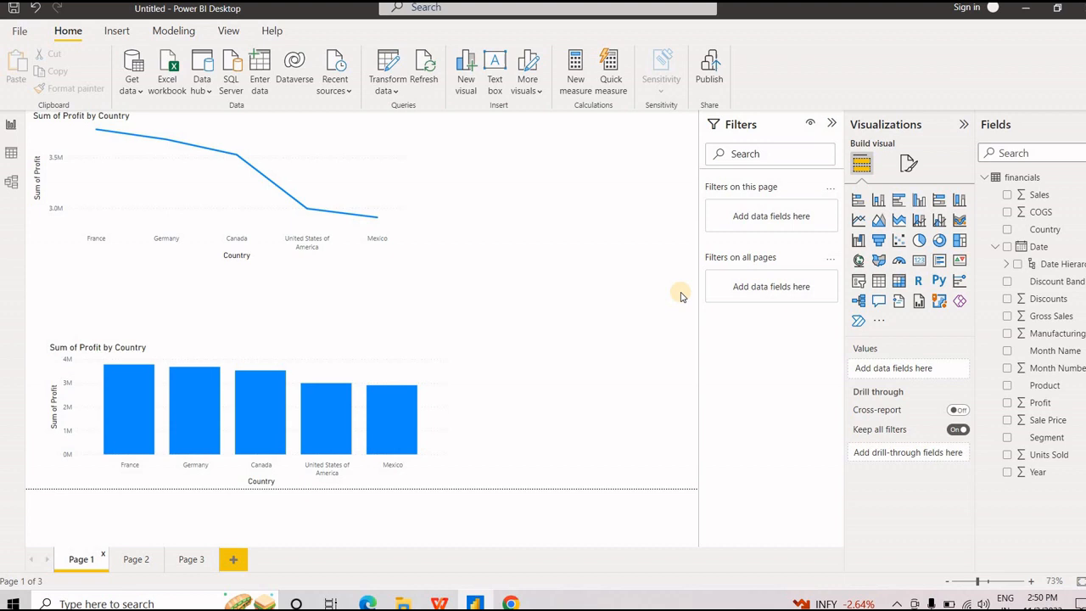
pyautogui.moveTo(797, 280)
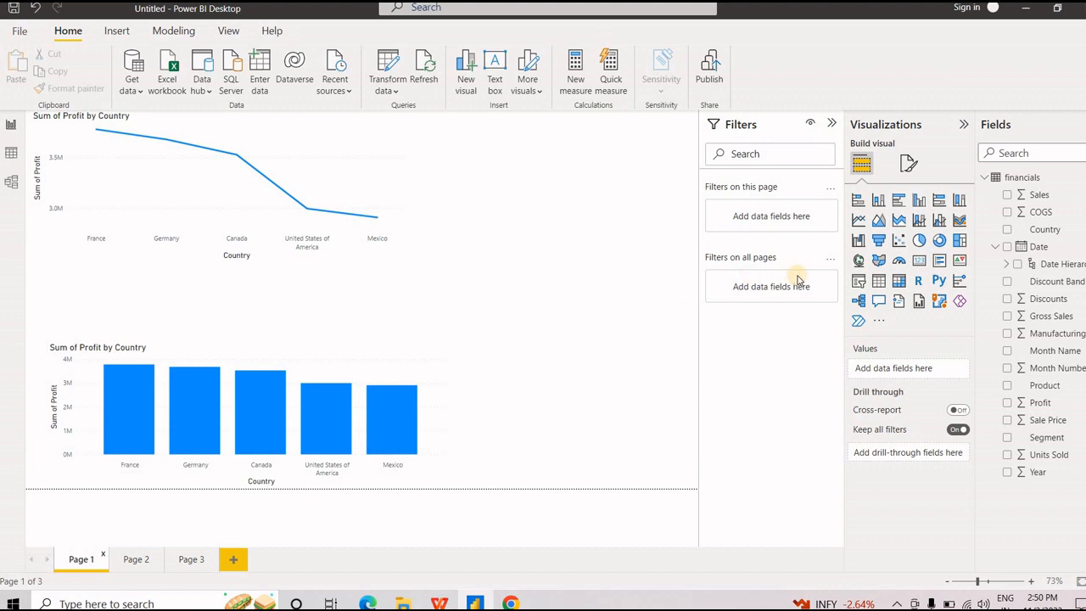
pyautogui.moveTo(859, 281)
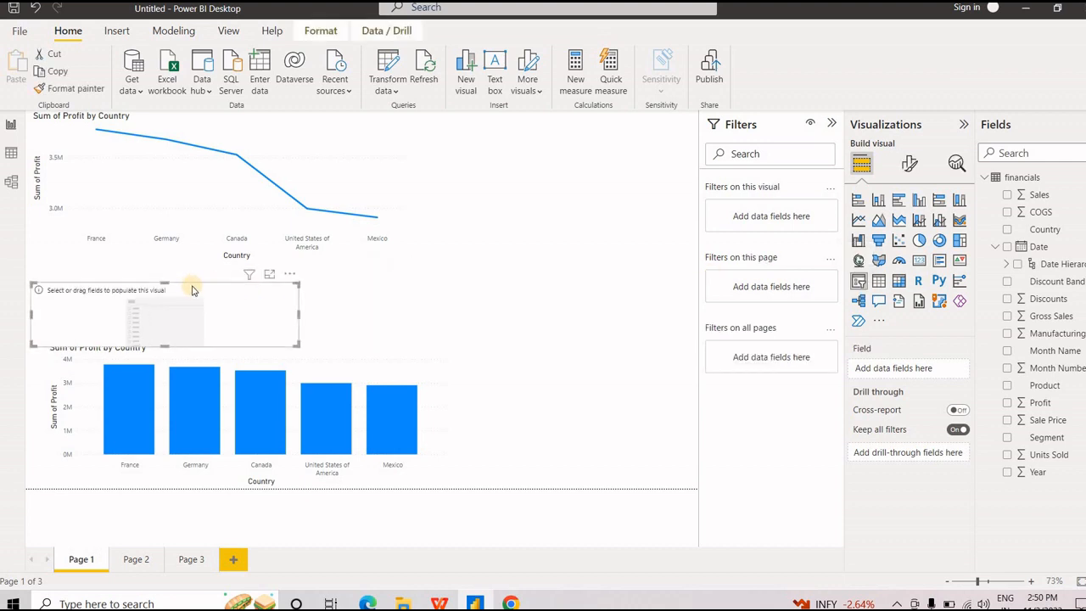
# Step: Place a Date slicer beside the line chart and slide its start to 2/12/2014 and back
pyautogui.moveTo(166, 314); pyautogui.dragTo(447, 348)
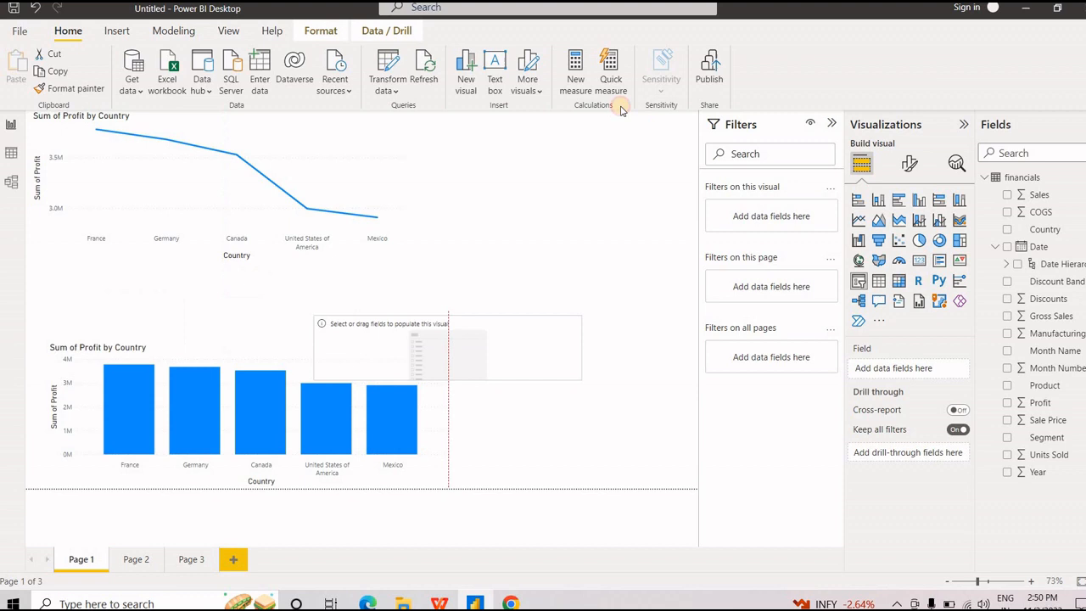
pyautogui.moveTo(447, 348); pyautogui.dragTo(564, 162)
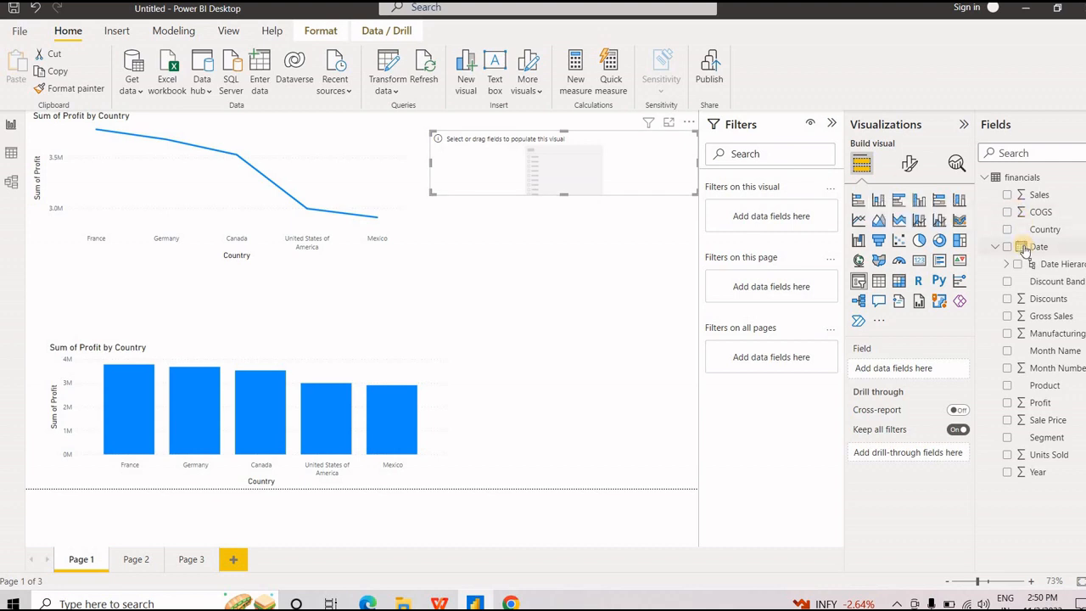
pyautogui.click(1007, 246)
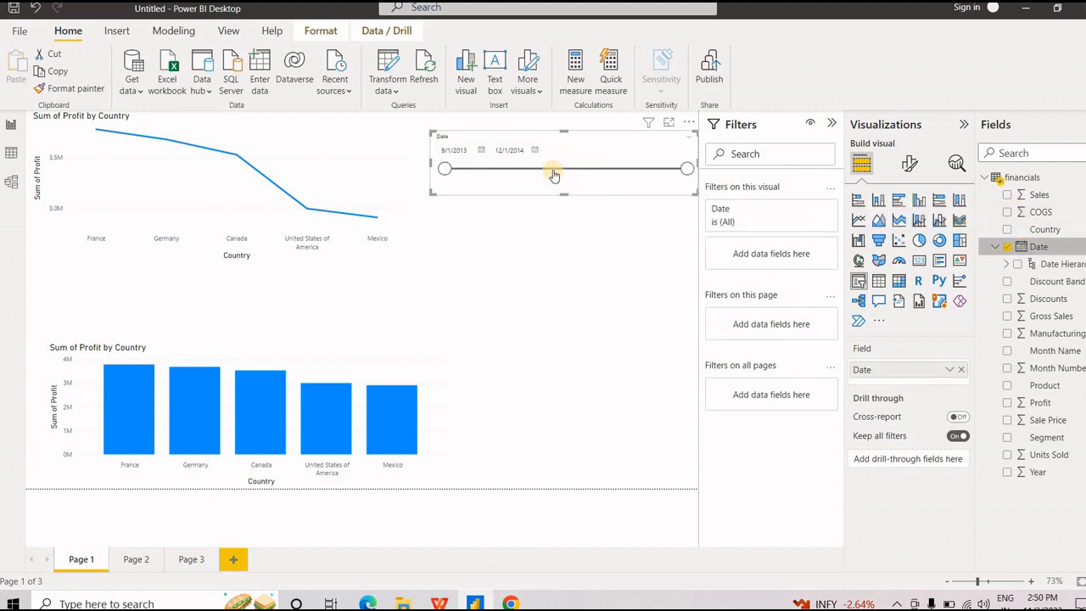
pyautogui.moveTo(443, 168); pyautogui.dragTo(532, 168)
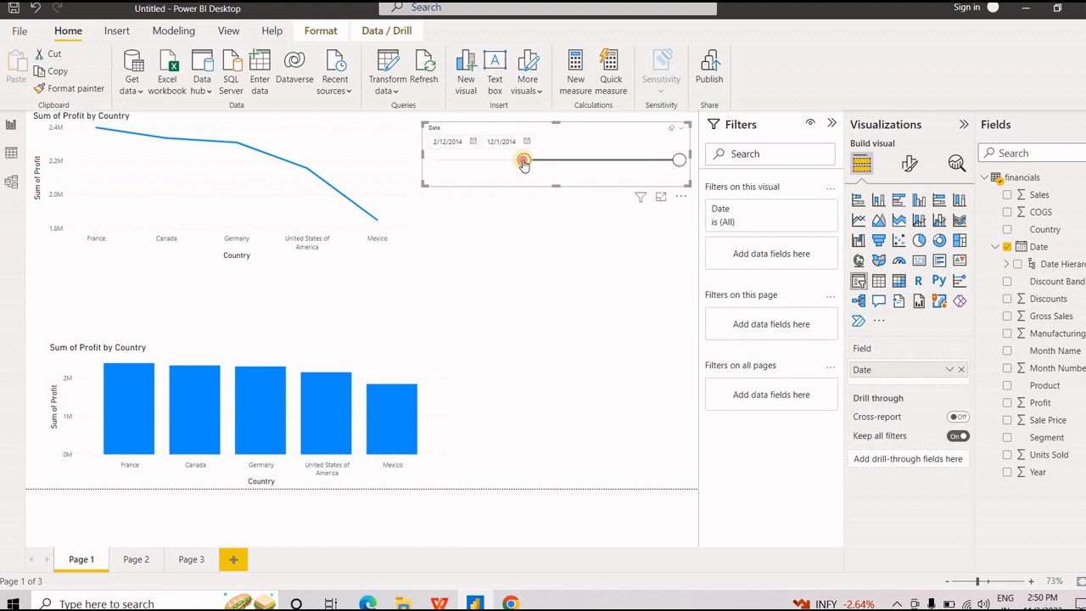
pyautogui.moveTo(523, 160); pyautogui.dragTo(435, 160)
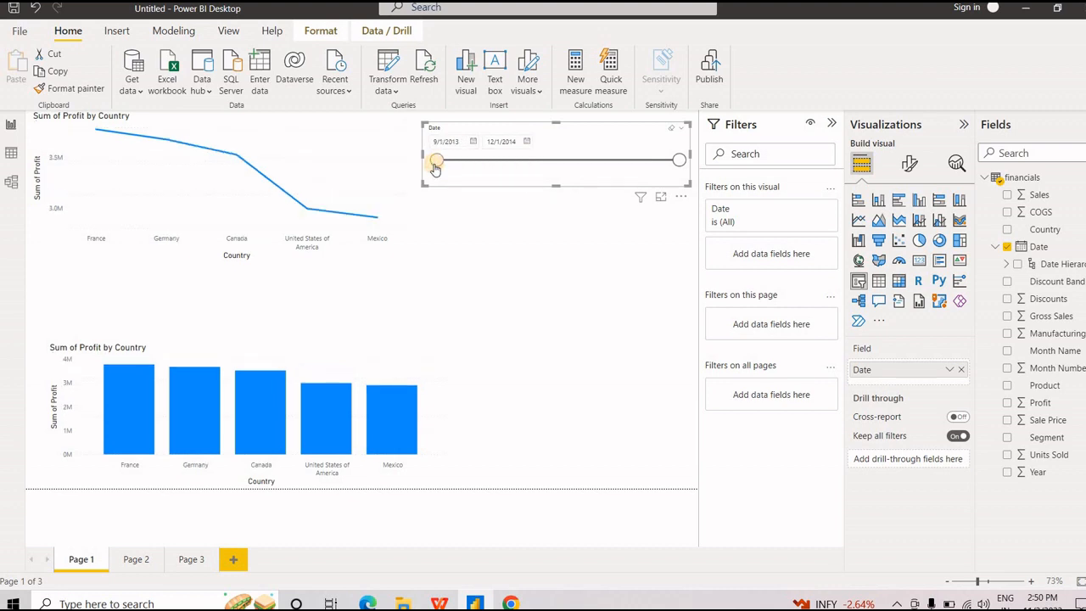
pyautogui.moveTo(602, 164)
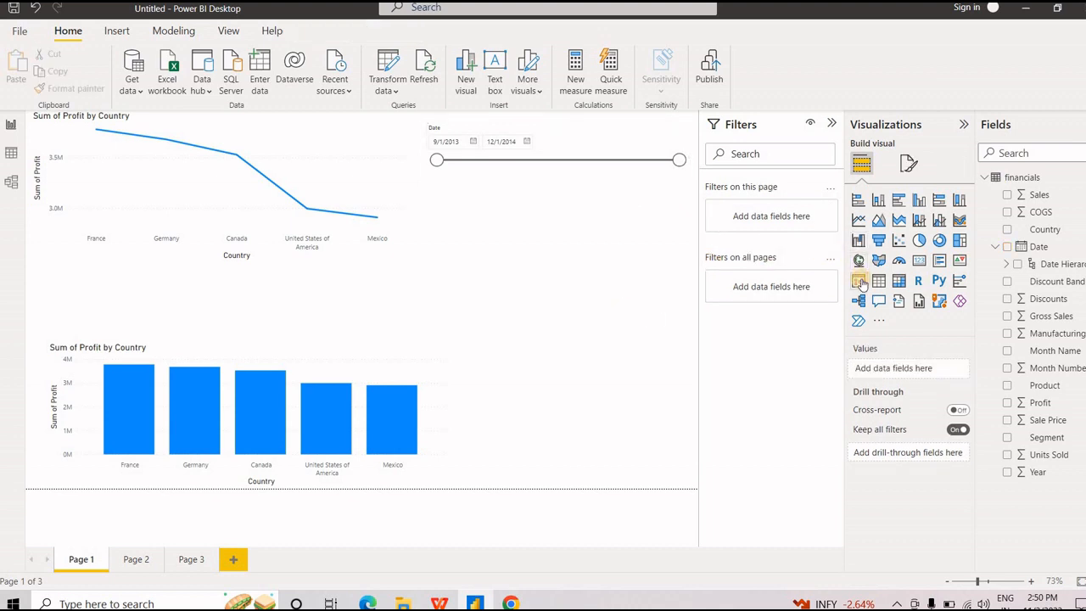
# Step: Add a Country slicer and filter the charts to Canada, France, then Germany
pyautogui.click(878, 281)
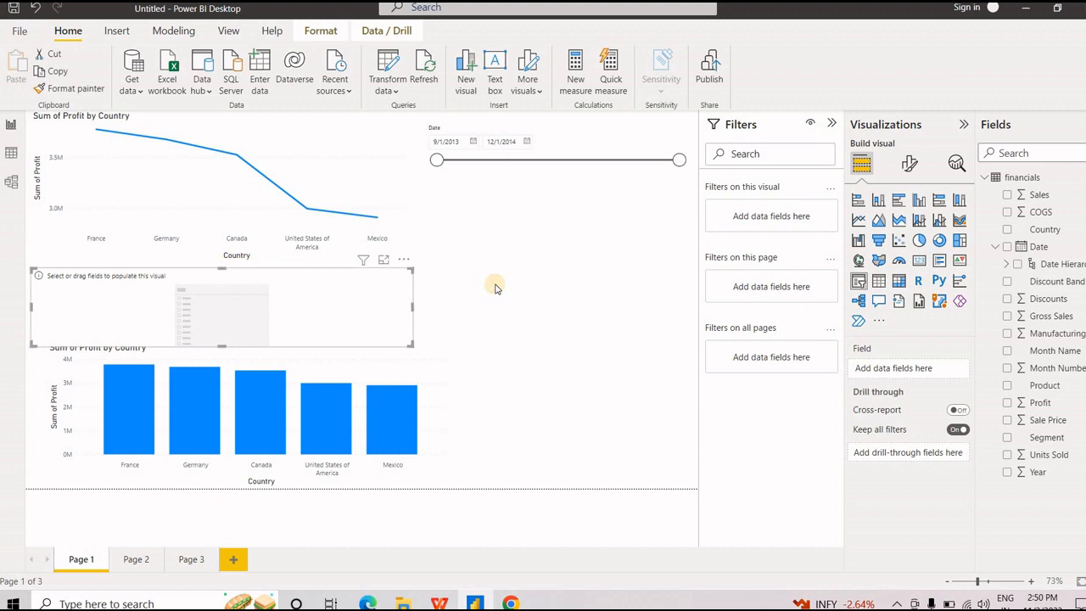
pyautogui.moveTo(154, 270)
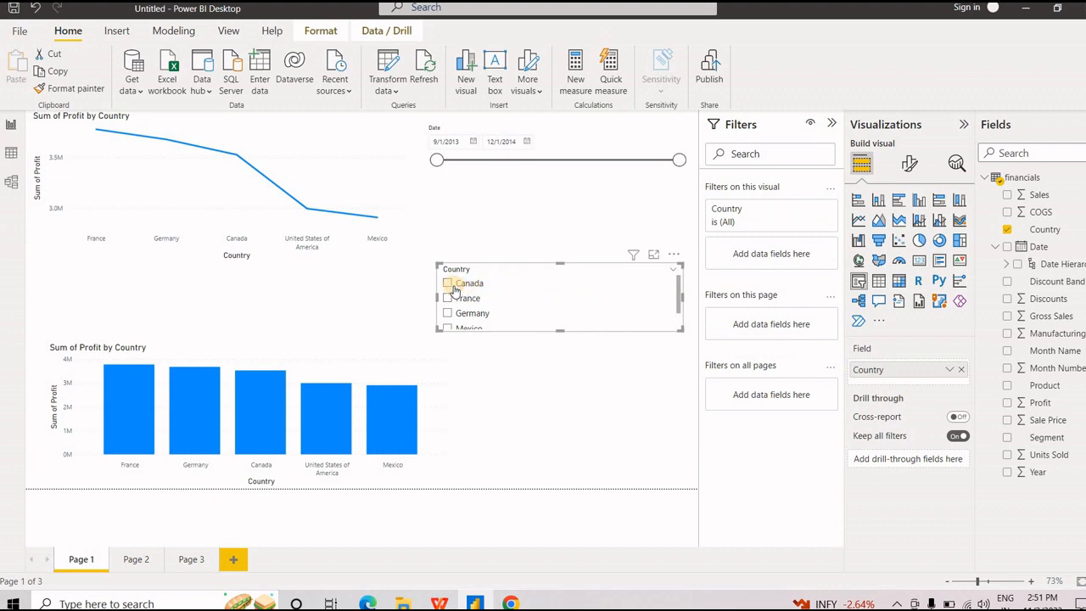
pyautogui.click(448, 283)
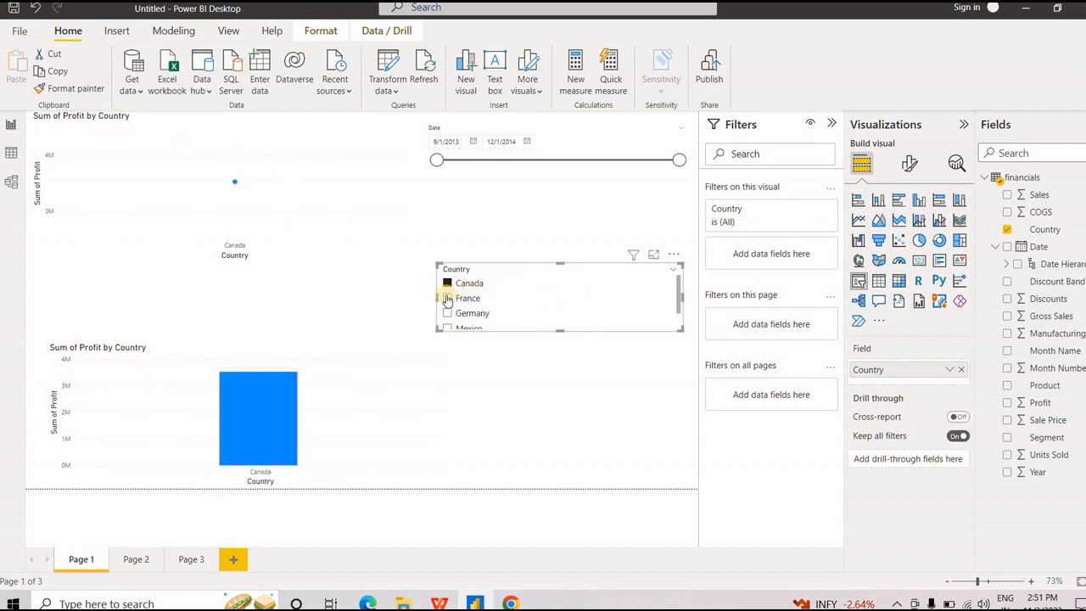
pyautogui.click(447, 298)
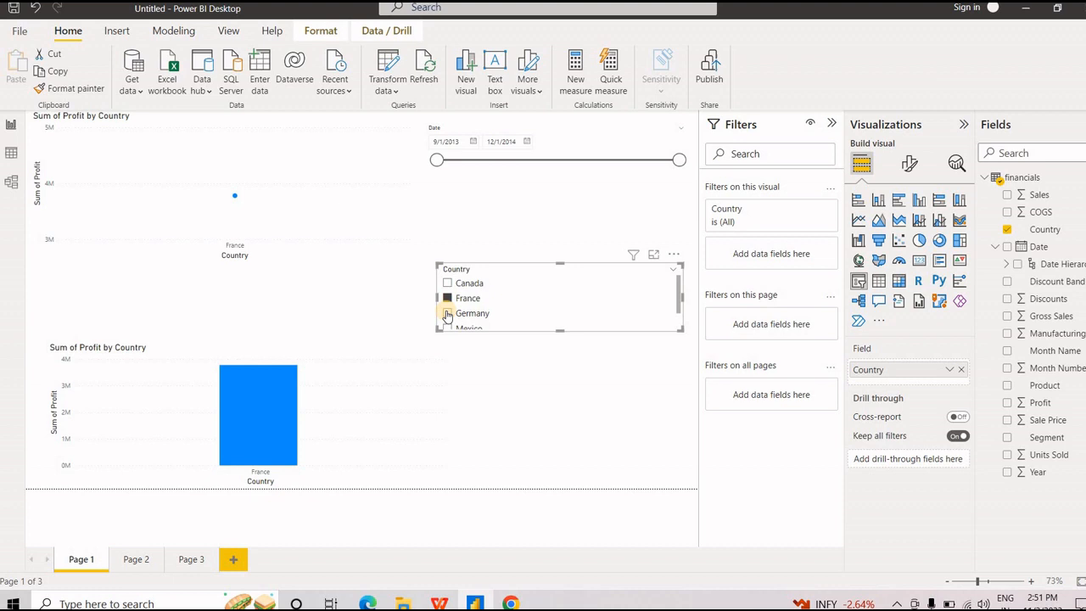
pyautogui.click(447, 313)
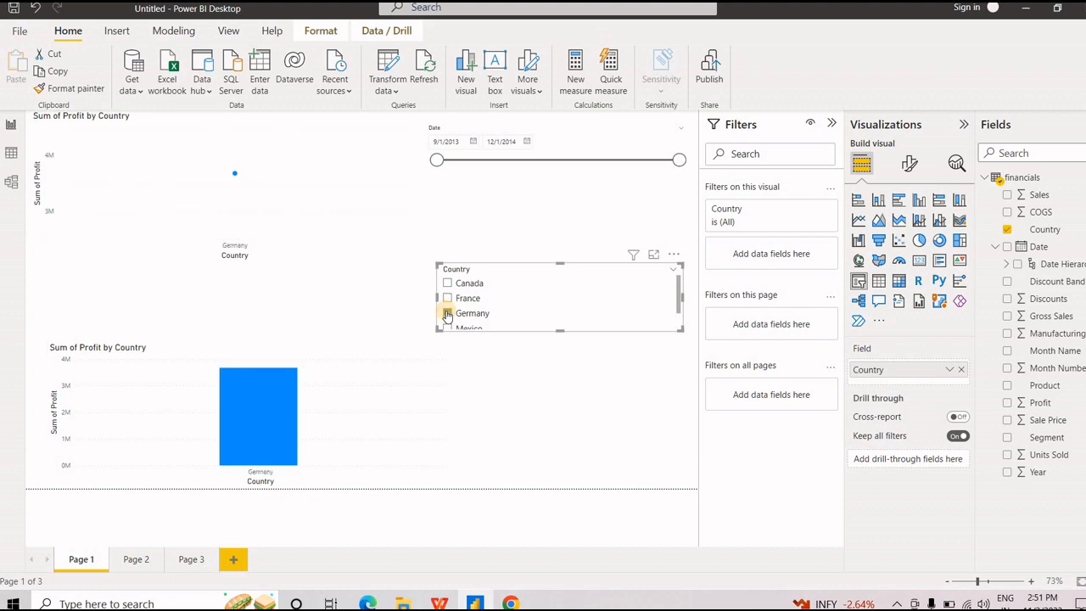
pyautogui.click(447, 312)
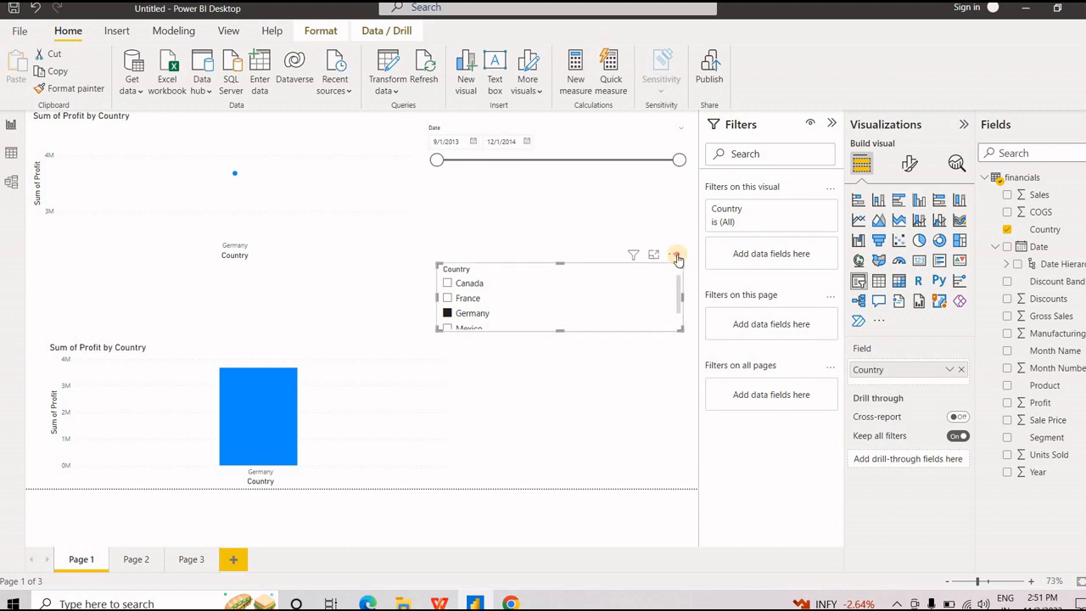
# Step: Delete the Country and Date slicers through their More options menus
pyautogui.click(675, 256)
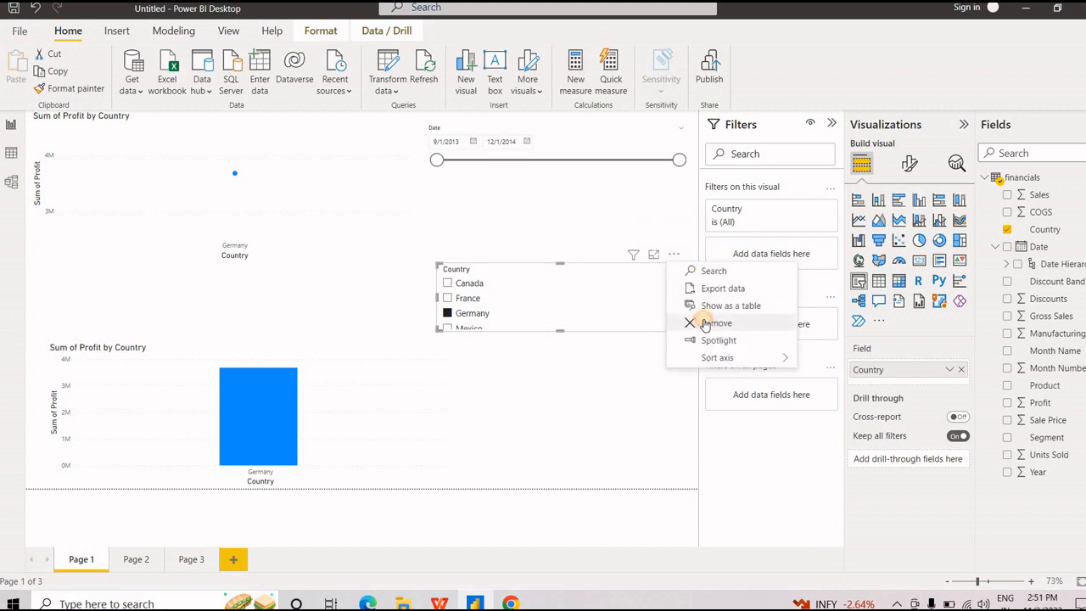
pyautogui.click(718, 323)
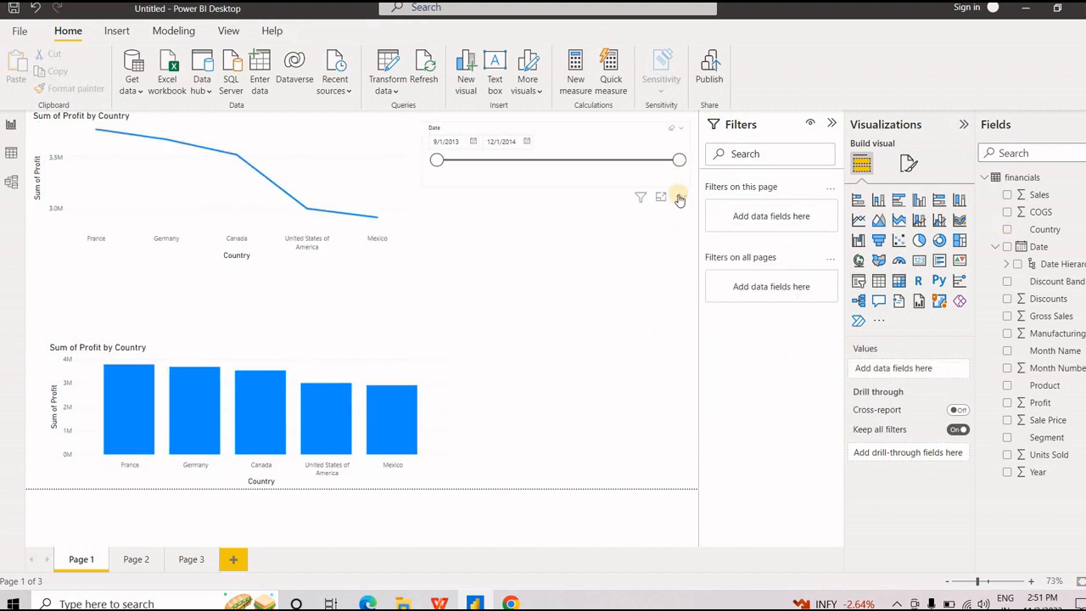
pyautogui.click(678, 199)
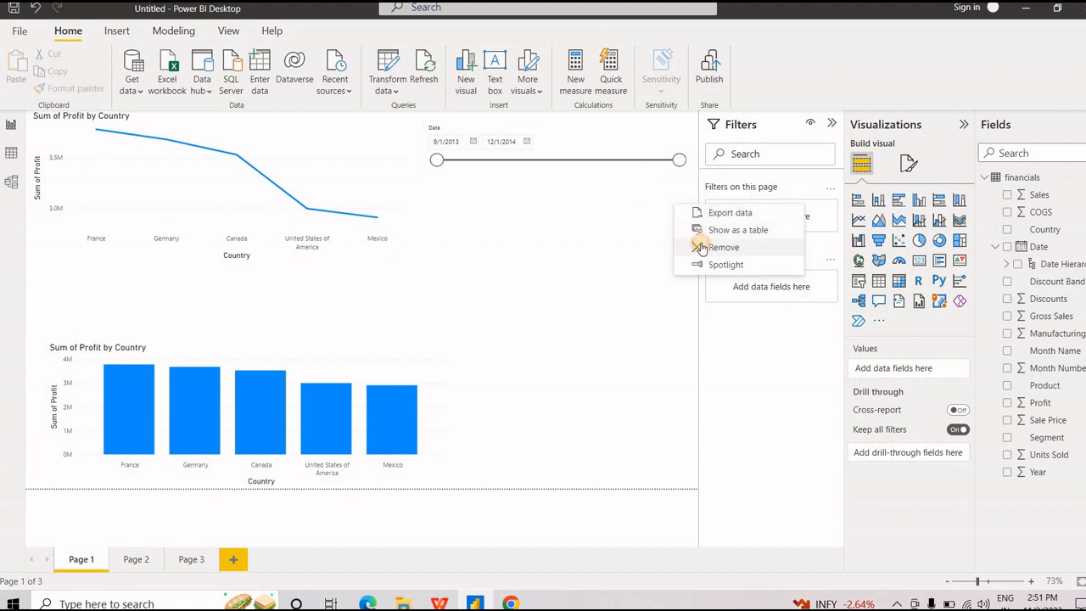
pyautogui.click(723, 247)
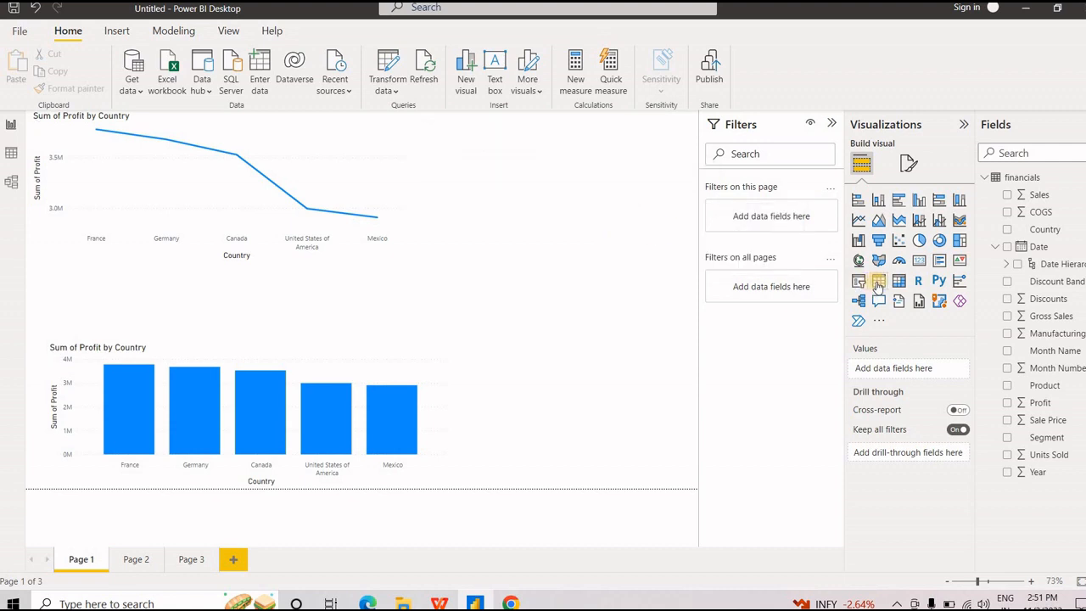
# Step: Add a table of Country values to the right of the line chart
pyautogui.click(879, 280)
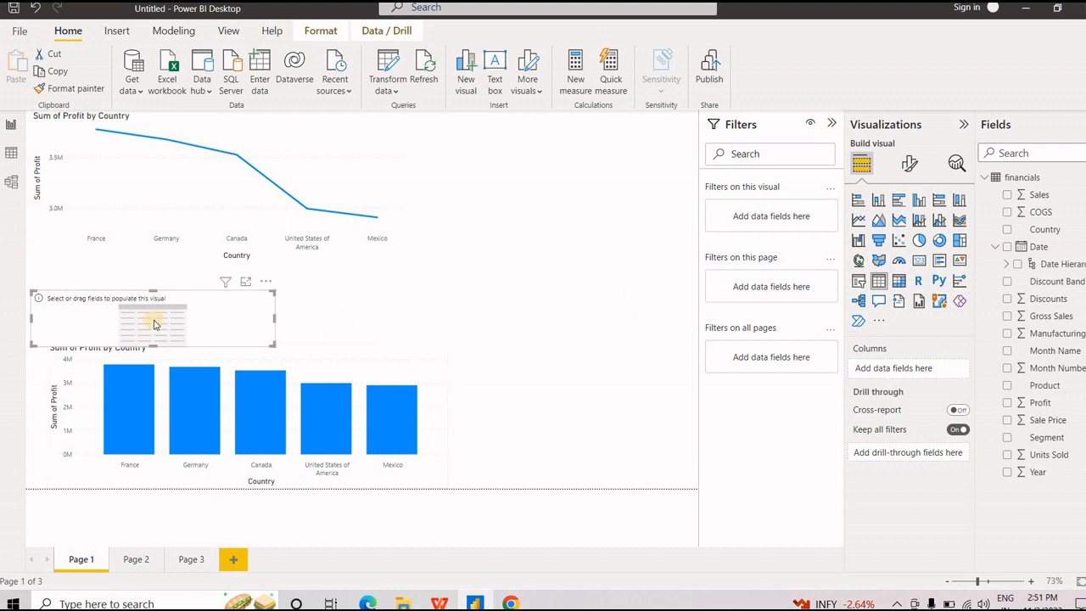
pyautogui.moveTo(127, 288)
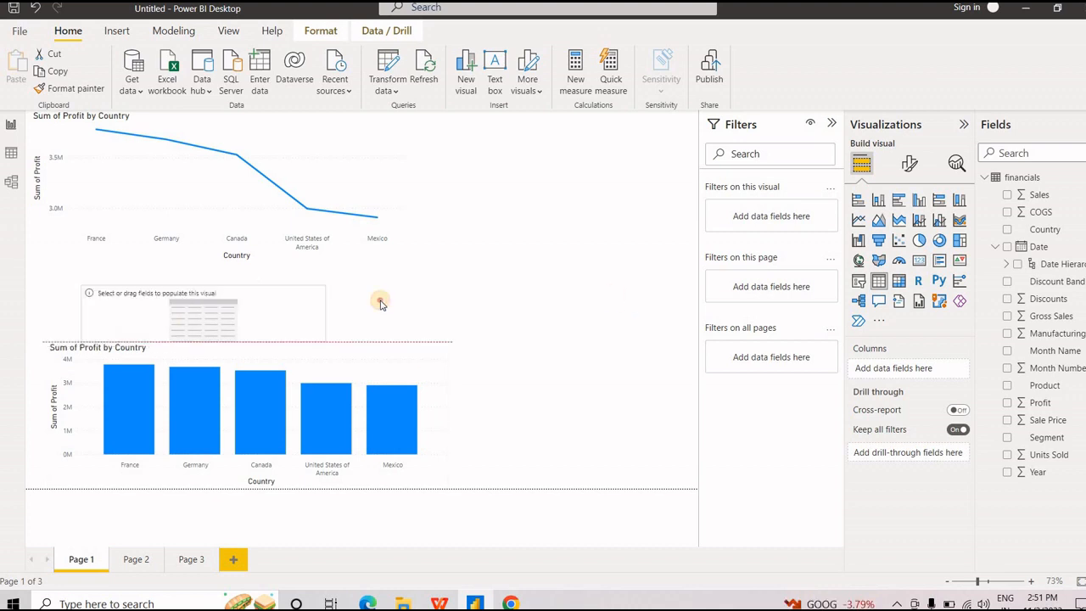
pyautogui.moveTo(204, 312); pyautogui.dragTo(541, 271)
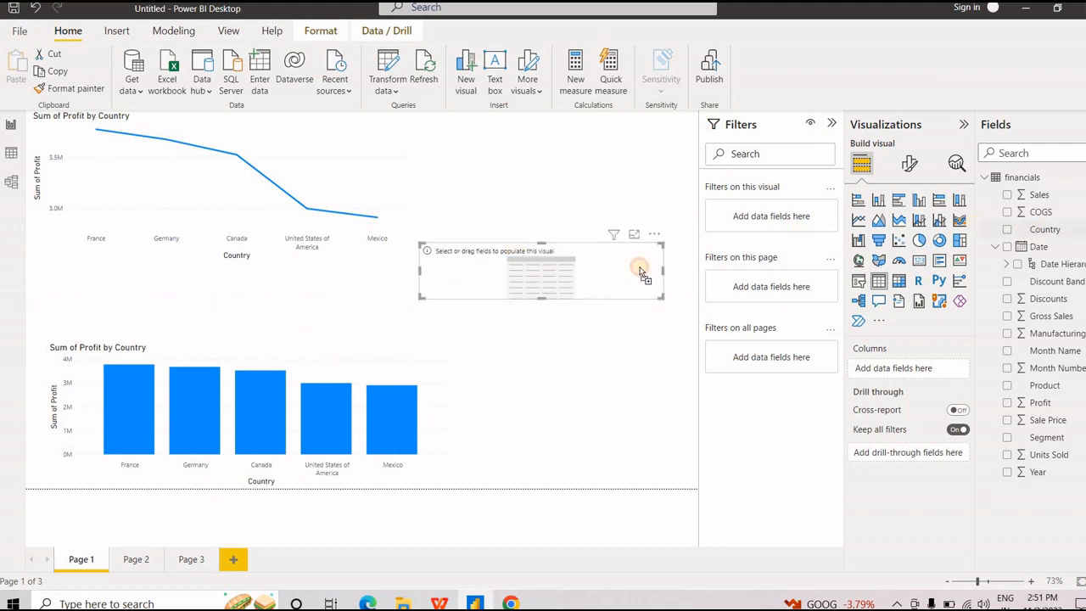
pyautogui.click(1007, 229)
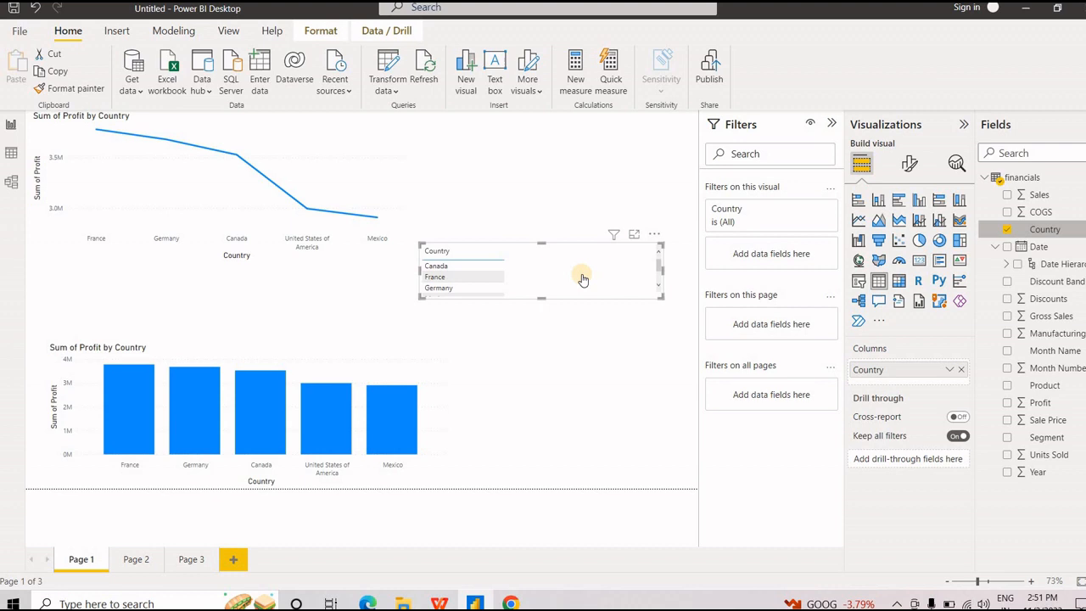
pyautogui.moveTo(486, 287)
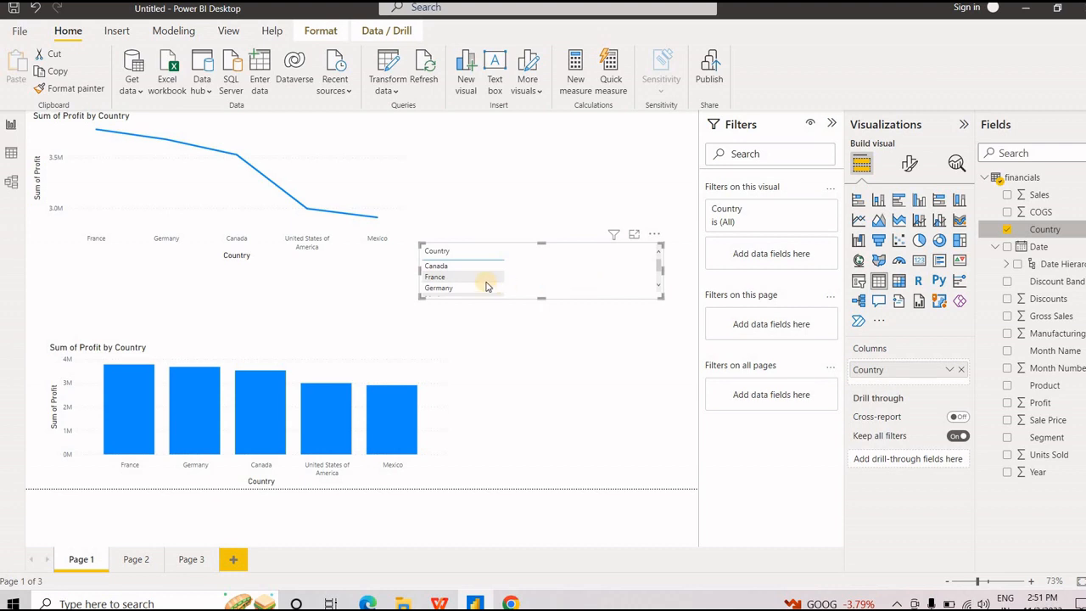
# Step: Filter the charts to France, then delete the country table visual
pyautogui.click(434, 277)
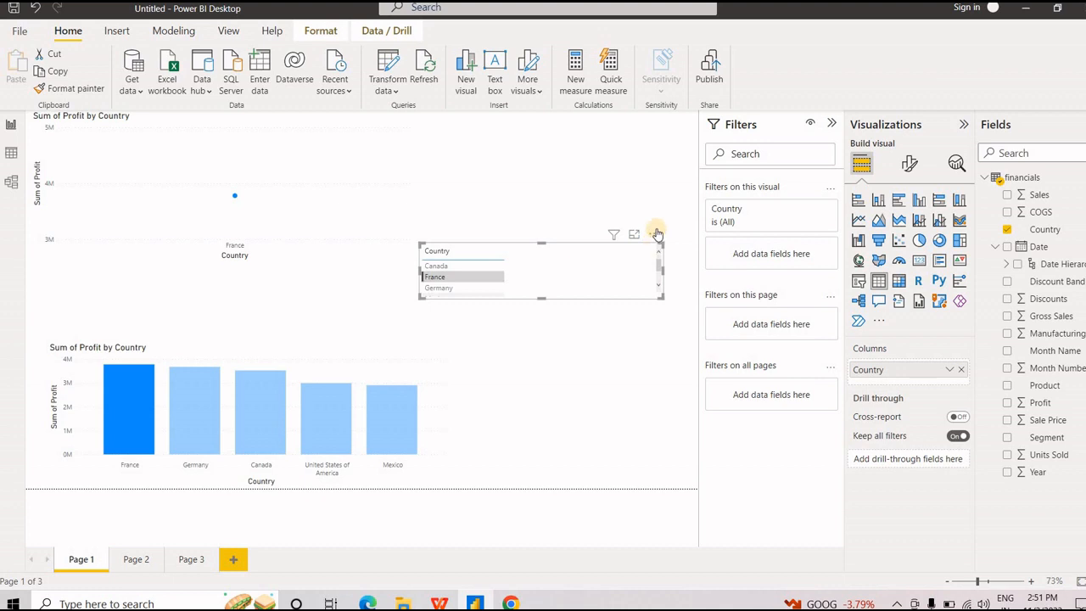
pyautogui.click(654, 233)
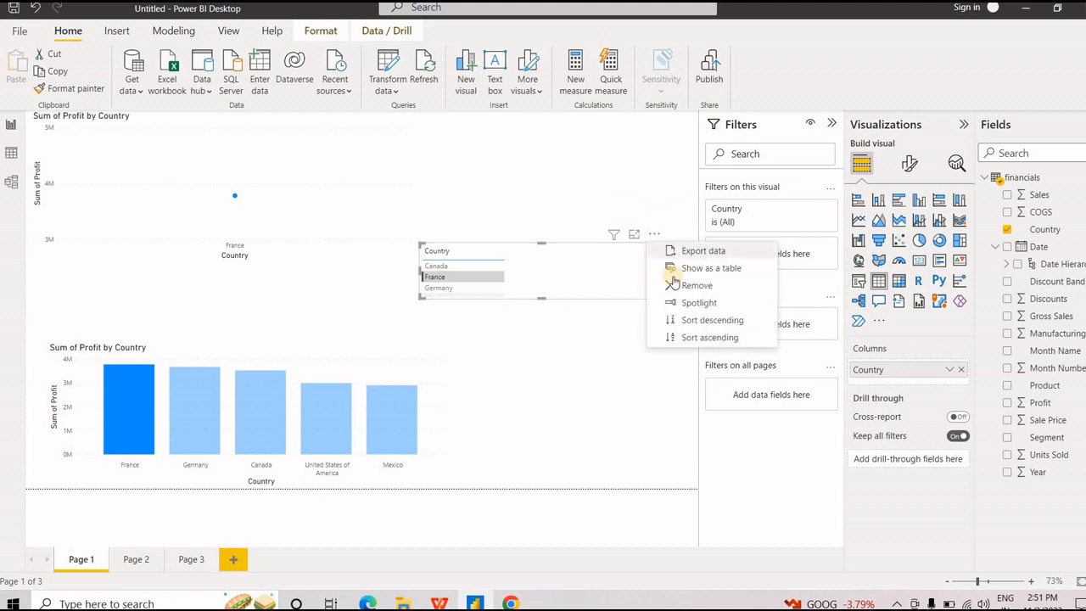
pyautogui.click(696, 285)
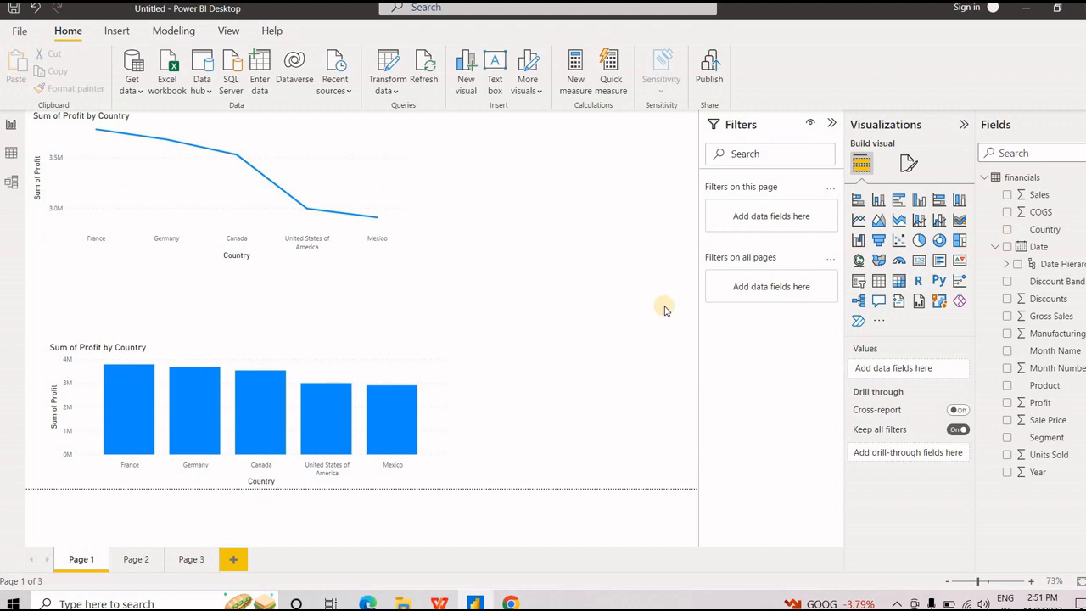
pyautogui.moveTo(961, 316)
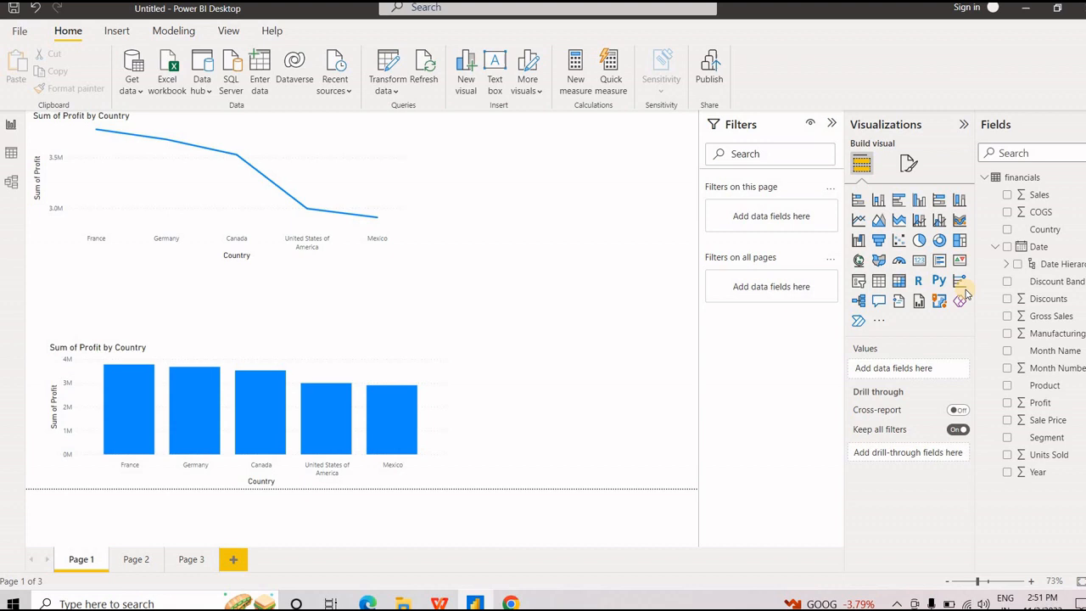
pyautogui.moveTo(475, 458)
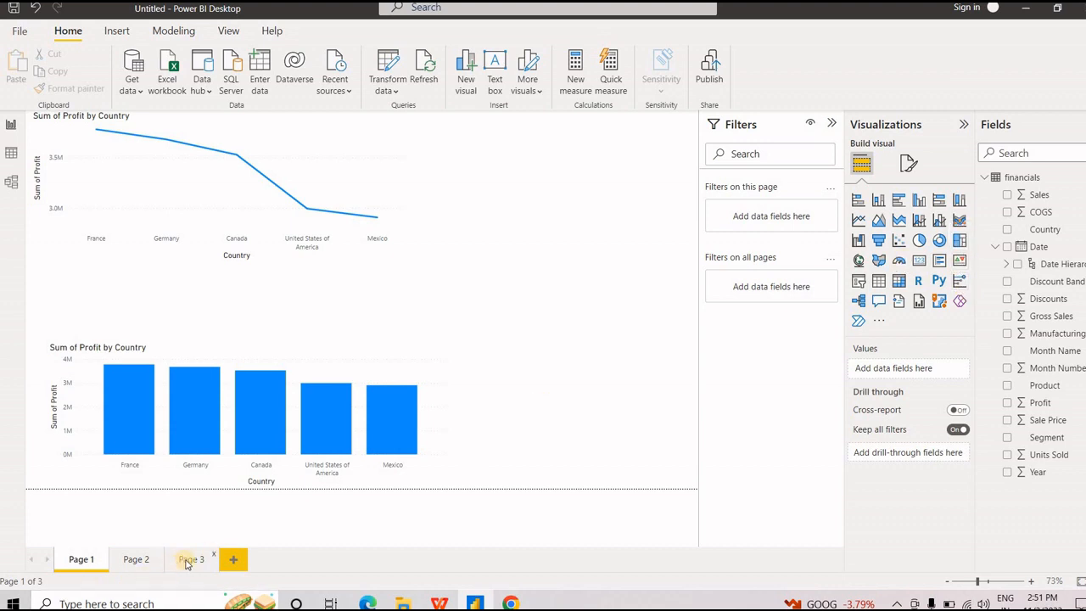
# Step: Go to Page 3 and insert a table visual there
pyautogui.click(190, 559)
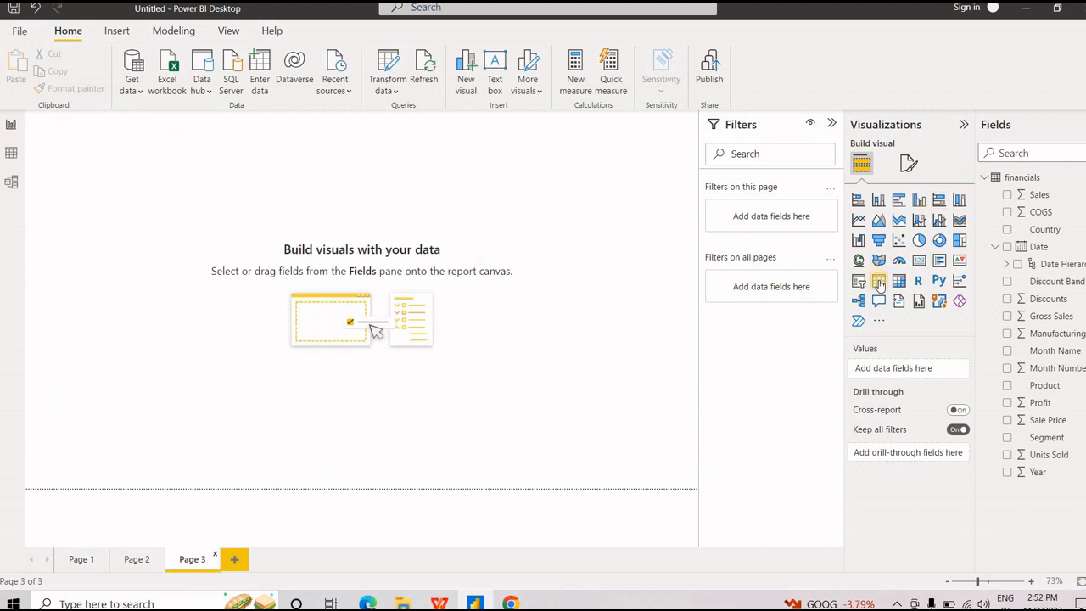
pyautogui.click(879, 281)
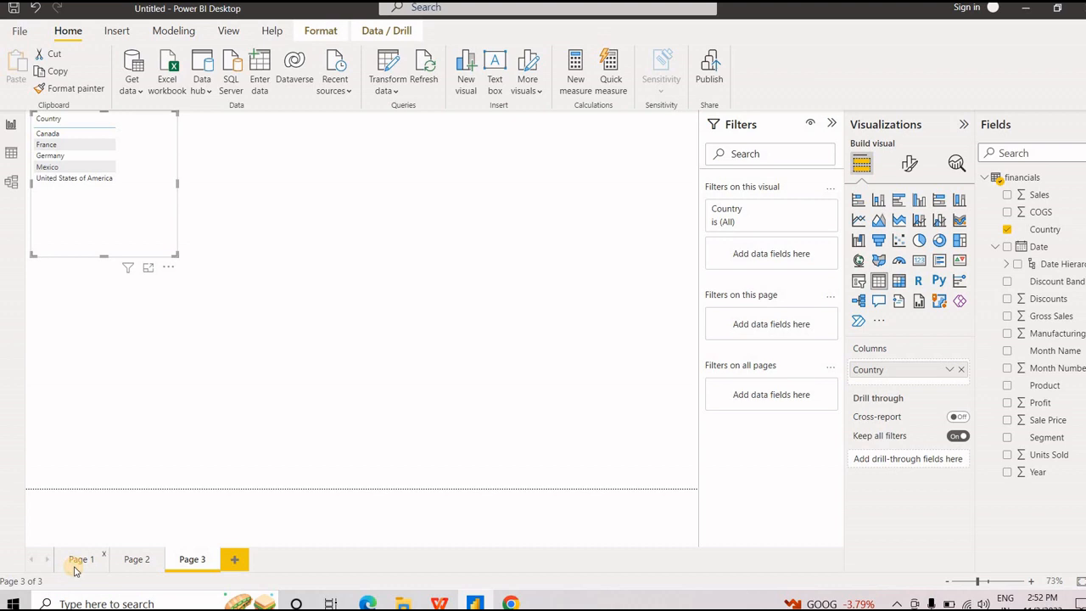
# Step: On Page 1, set Country as the drill-through field and place the back button near the column chart
pyautogui.click(81, 559)
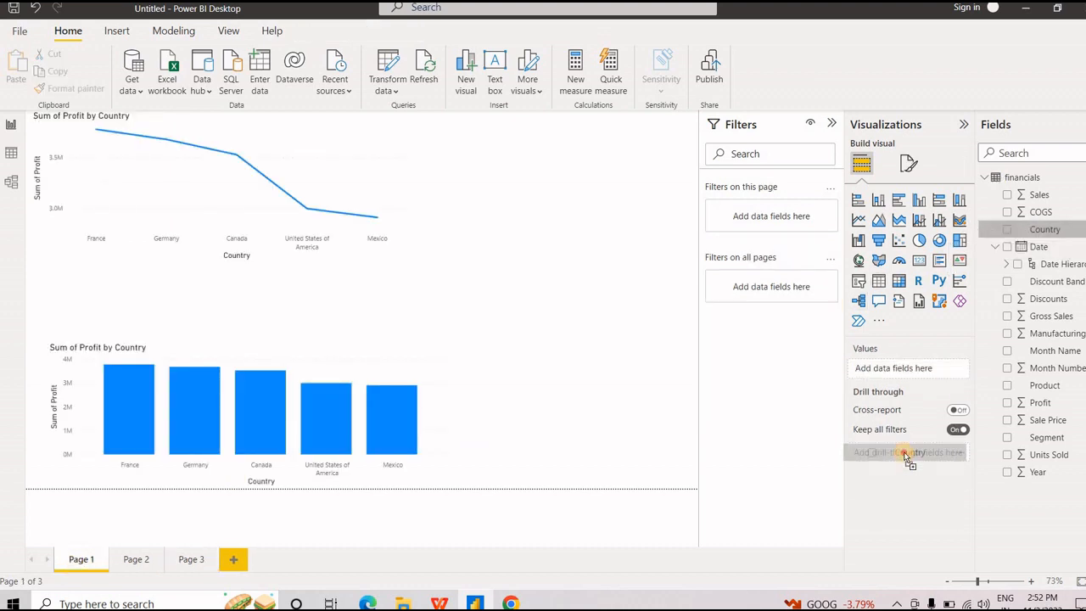
pyautogui.click(908, 452)
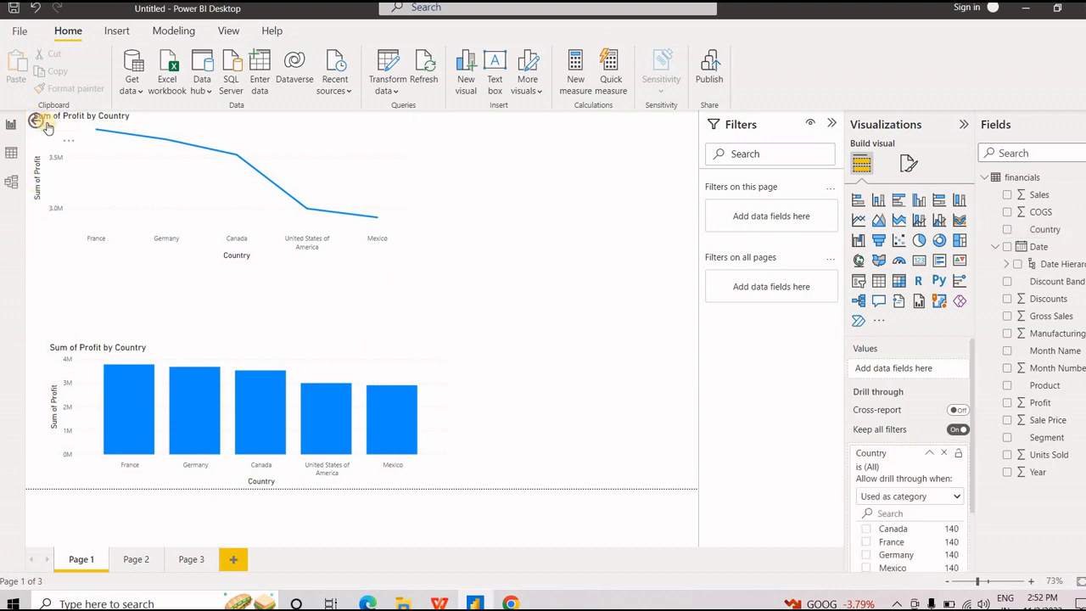
pyautogui.click(51, 121)
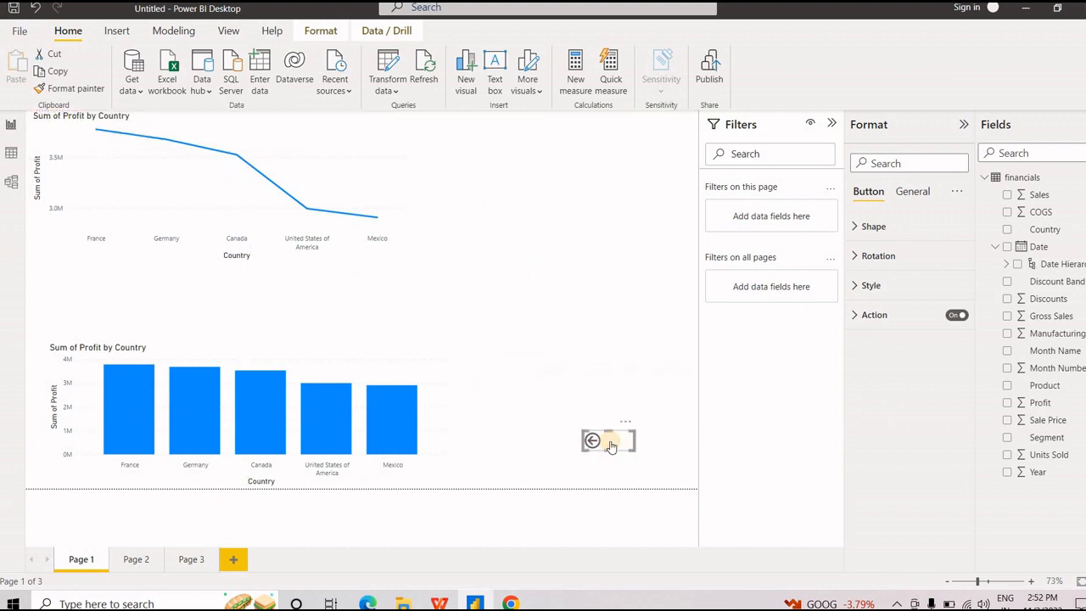
pyautogui.moveTo(609, 440)
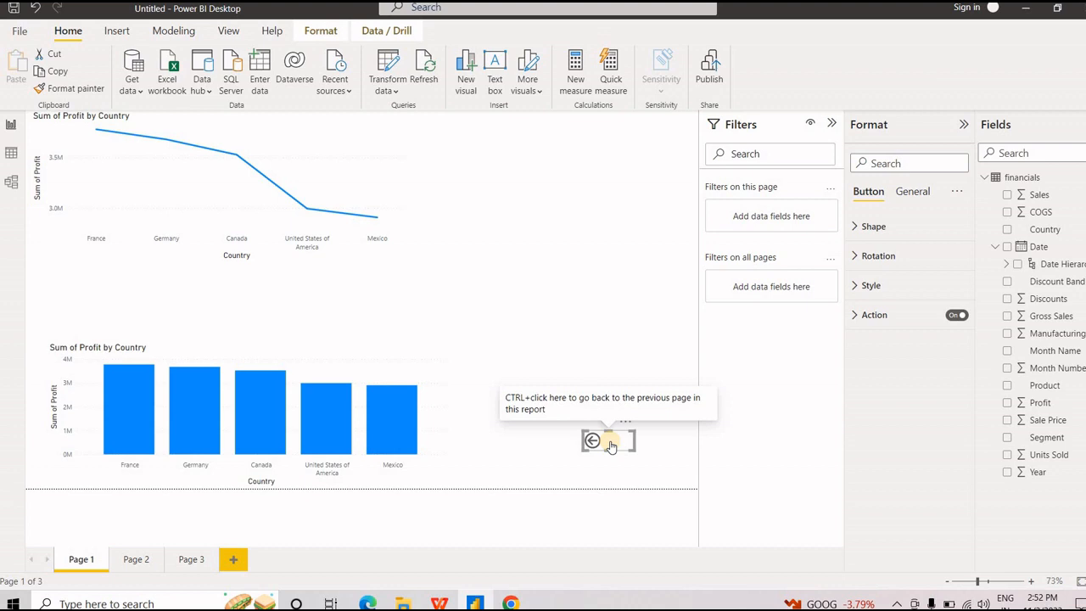
pyautogui.click(192, 558)
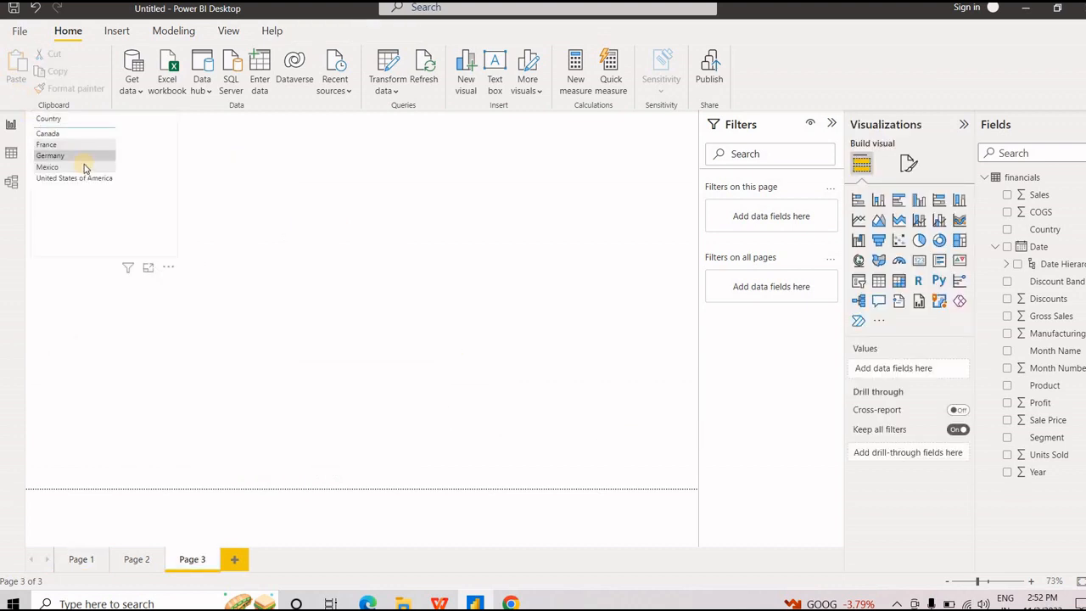
pyautogui.moveTo(81, 166)
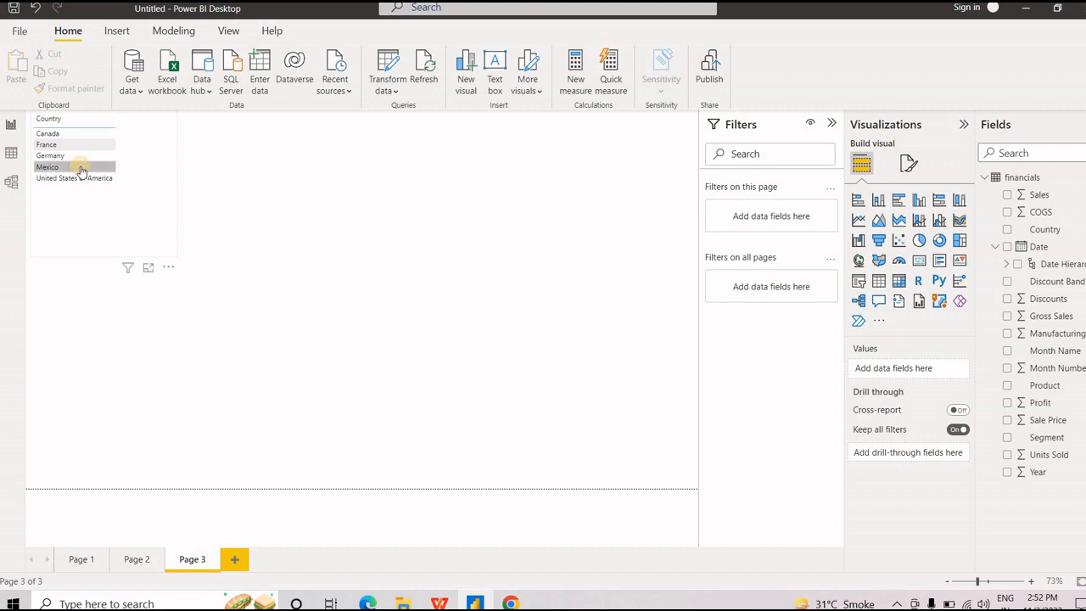
# Step: Drill through Mexico from the Page 3 table to Page 1
pyautogui.rightClick(81, 167)
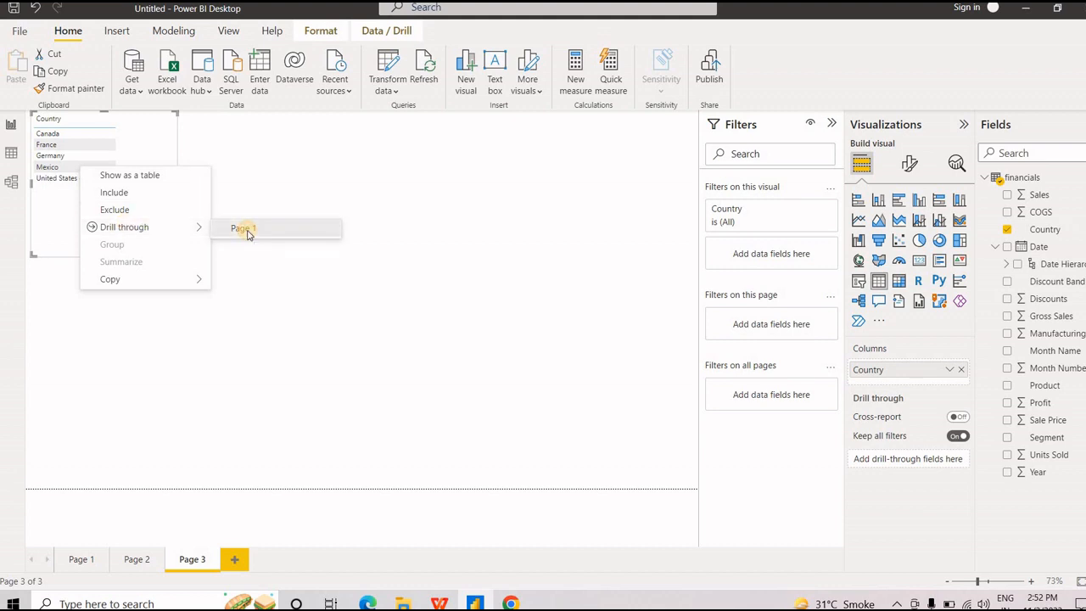
pyautogui.click(243, 228)
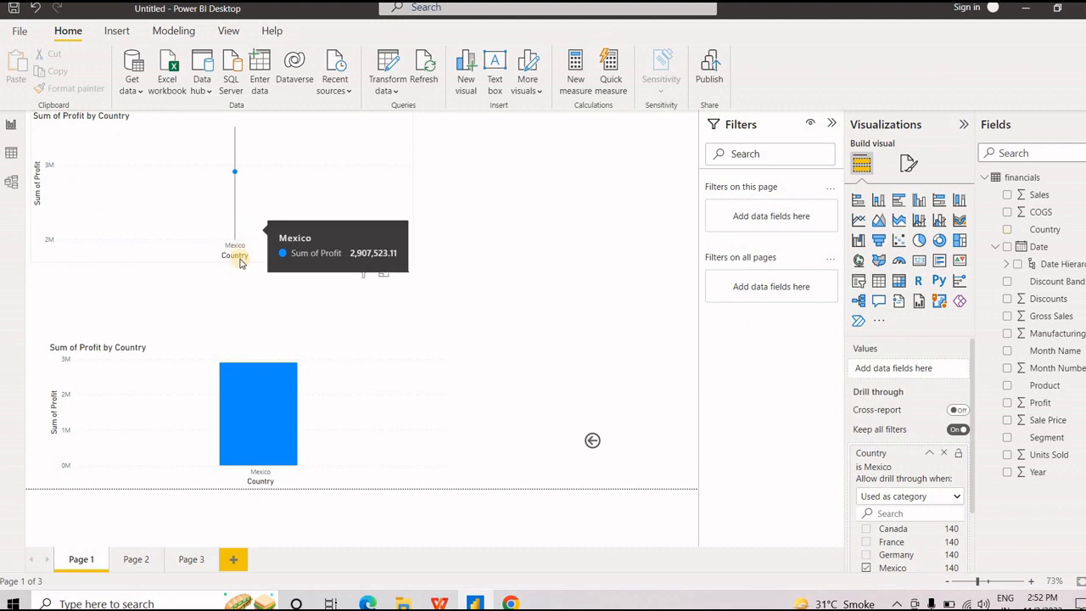
pyautogui.moveTo(262, 401)
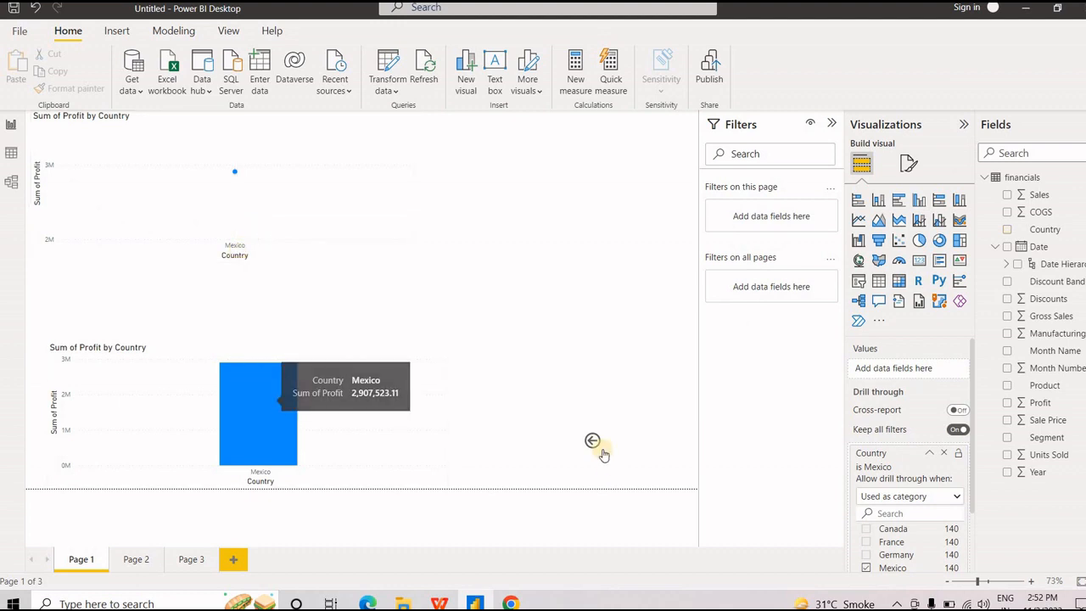
pyautogui.moveTo(594, 441)
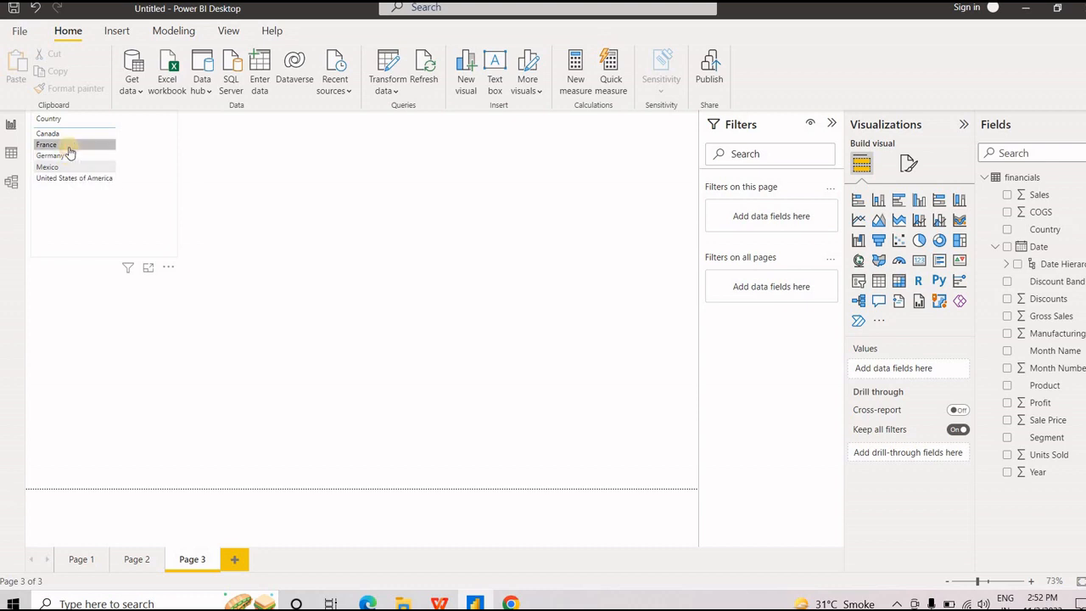
# Step: Open the right-click actions for France in the Page 3 table to drill through
pyautogui.rightClick(46, 144)
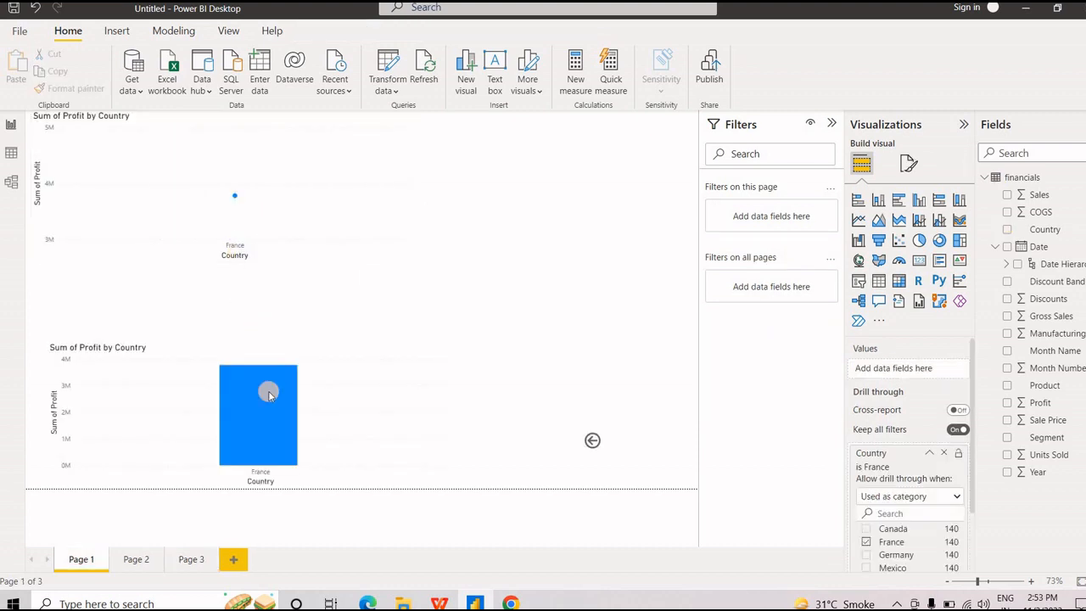
pyautogui.moveTo(269, 393)
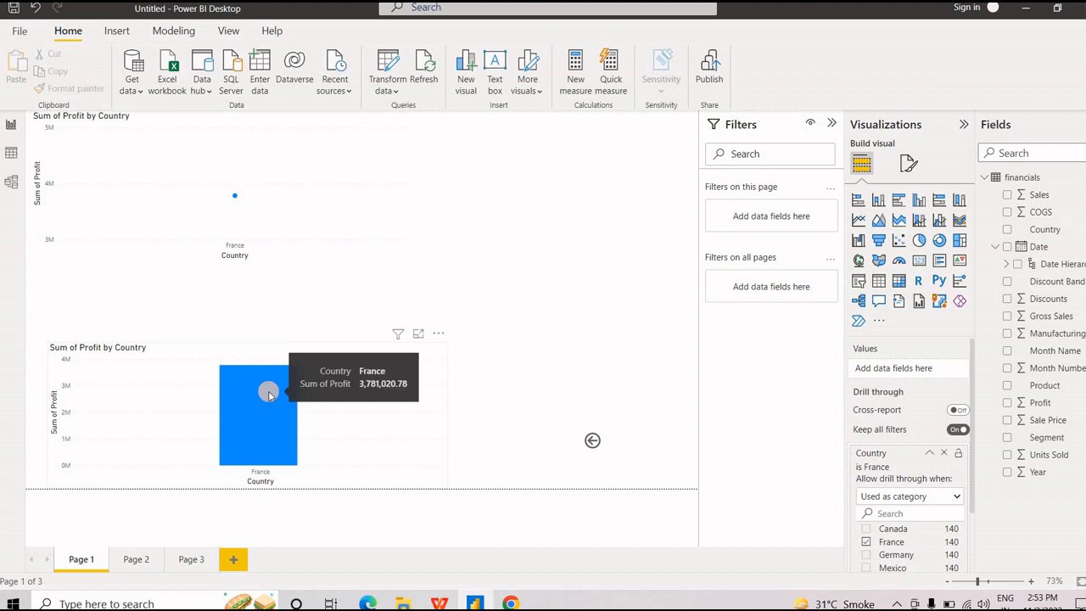
pyautogui.moveTo(485, 348)
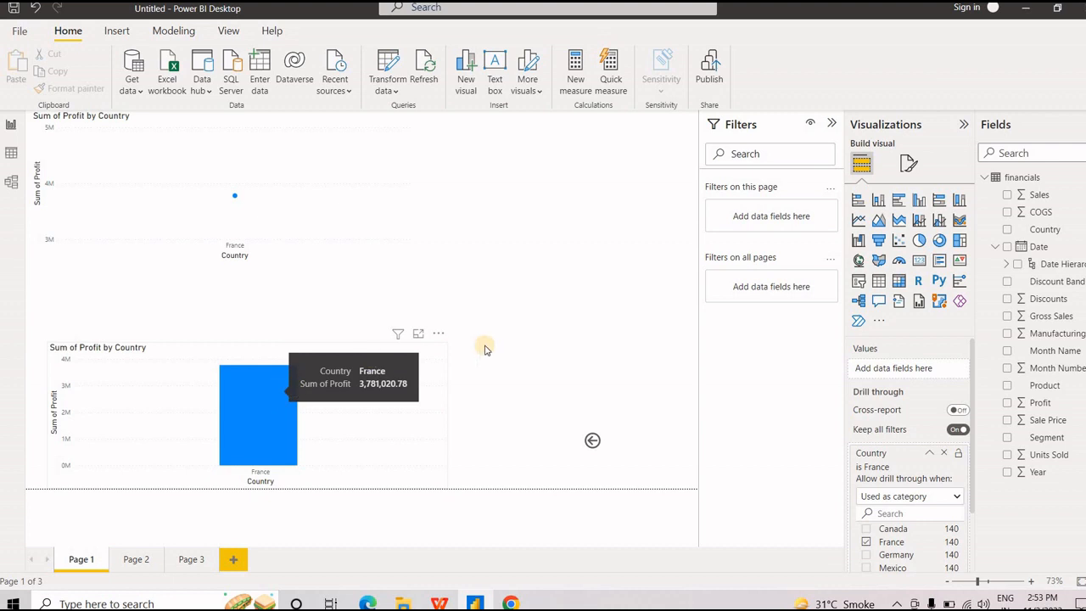
pyautogui.moveTo(457, 340)
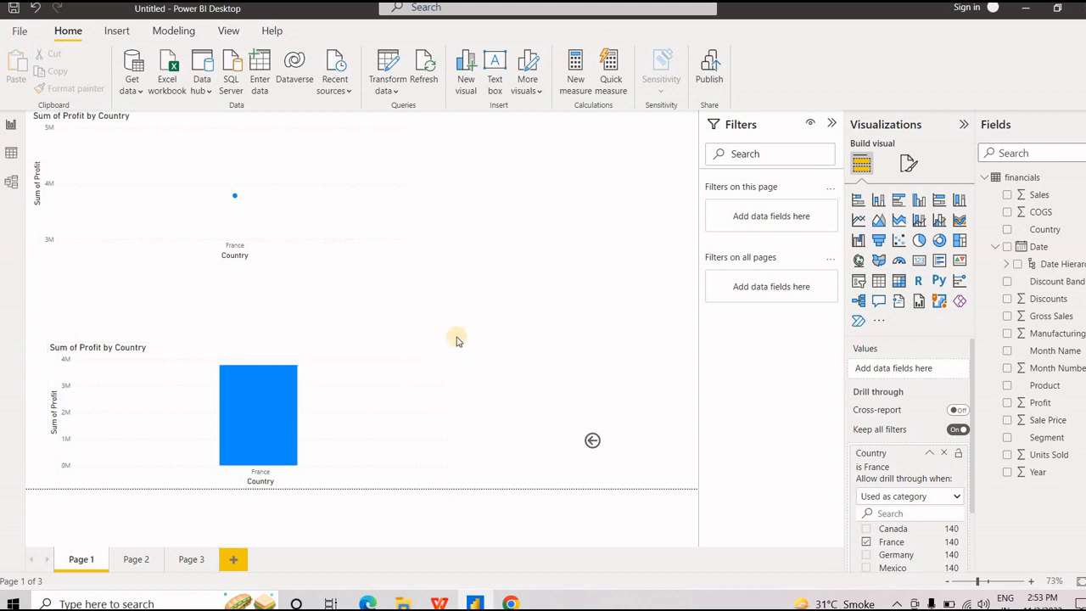